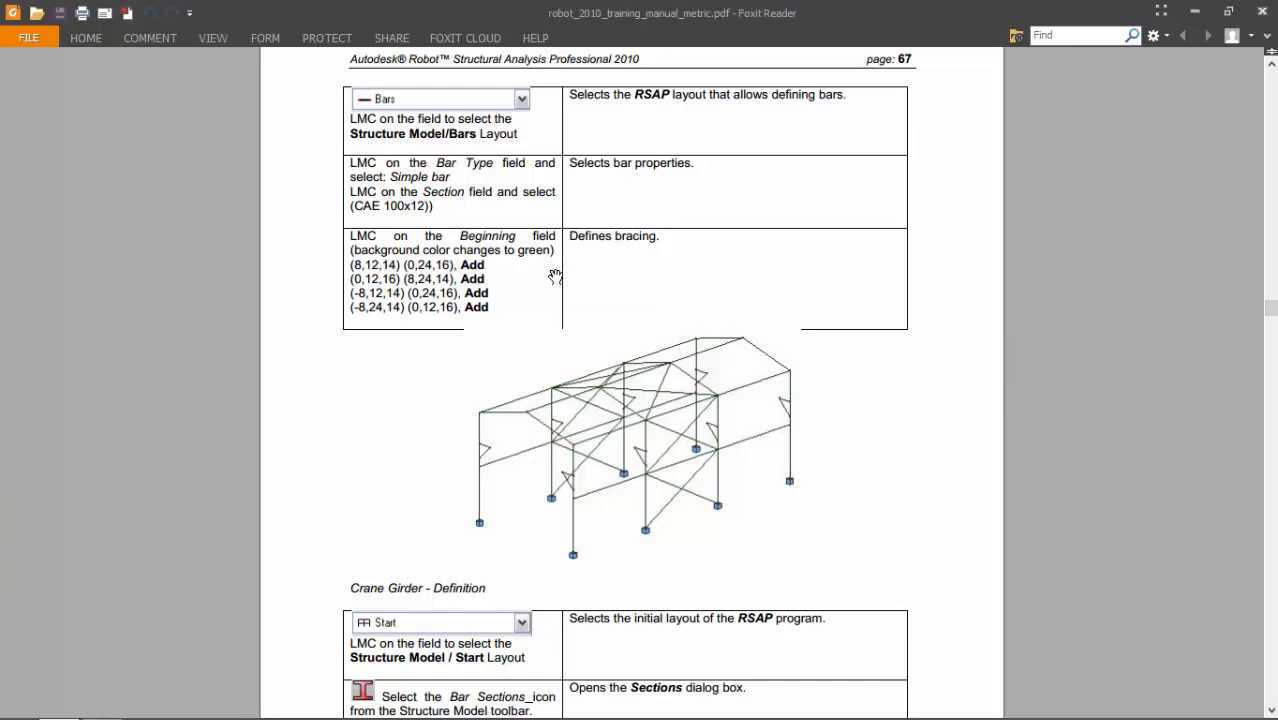
# - Scroll the training manual down to the Crane Girder - Definition table on page 67
pyautogui.scroll(-3)
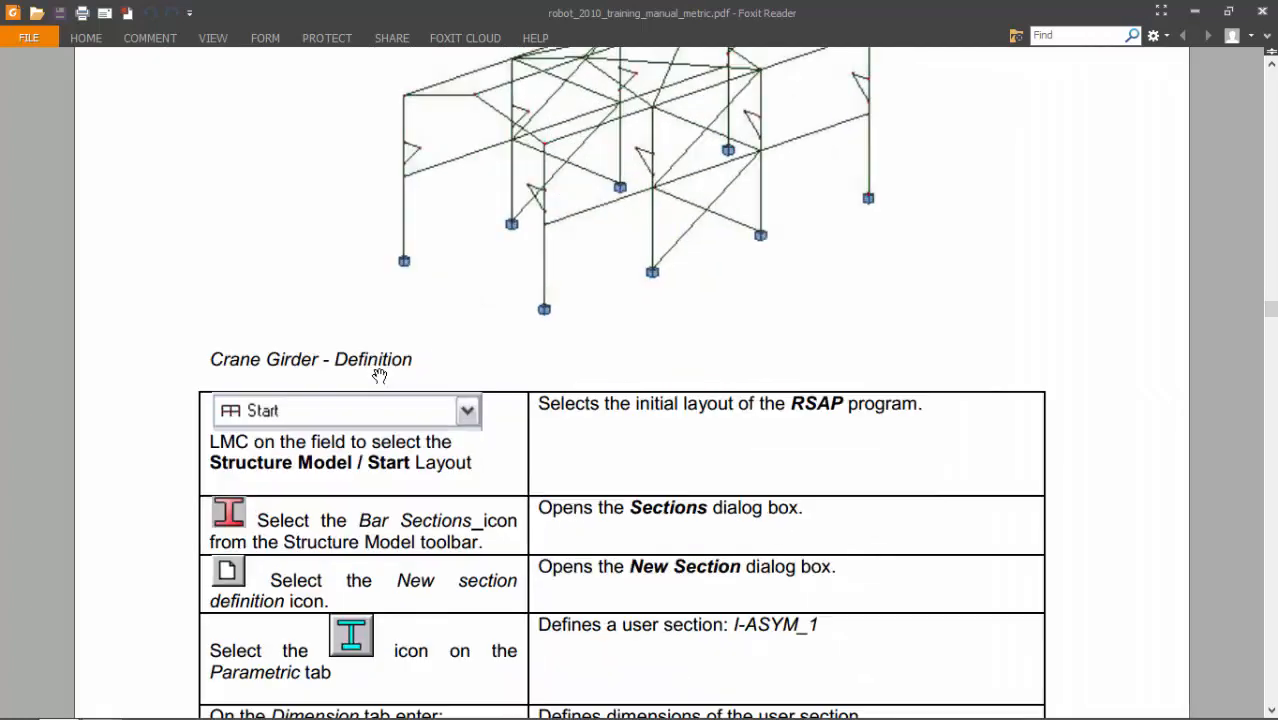
pyautogui.scroll(-3)
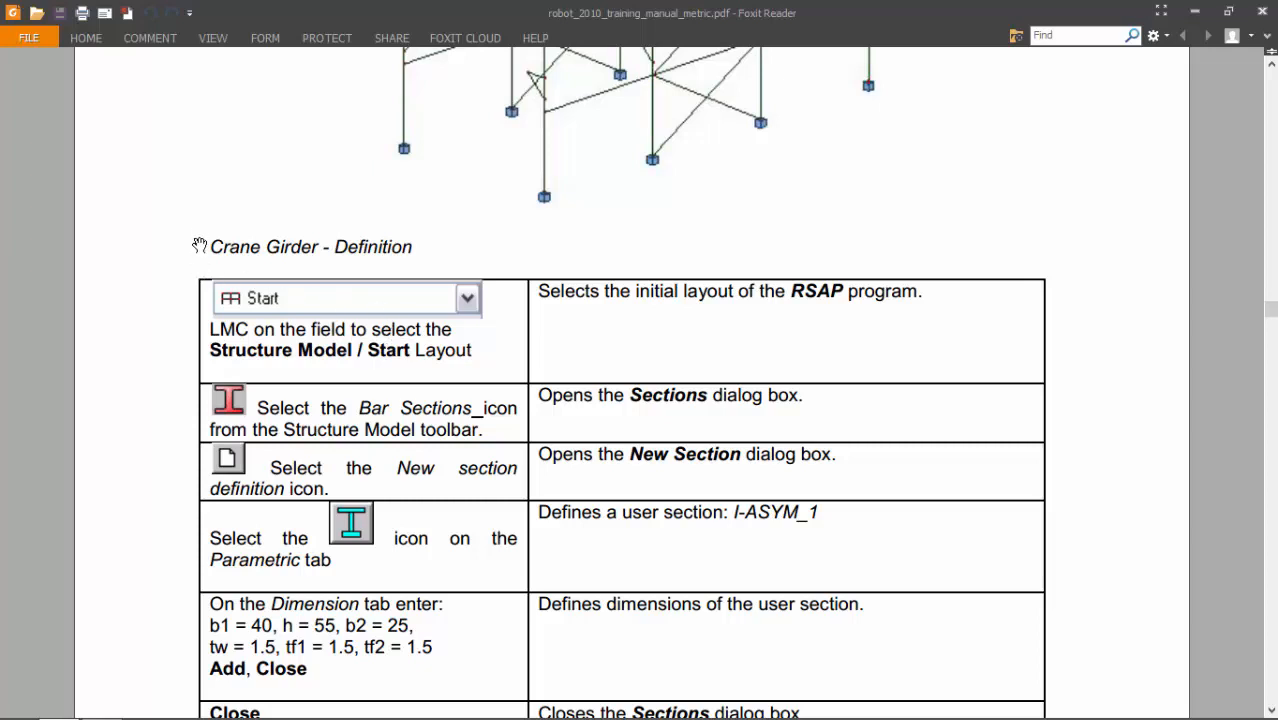
pyautogui.moveTo(268, 292)
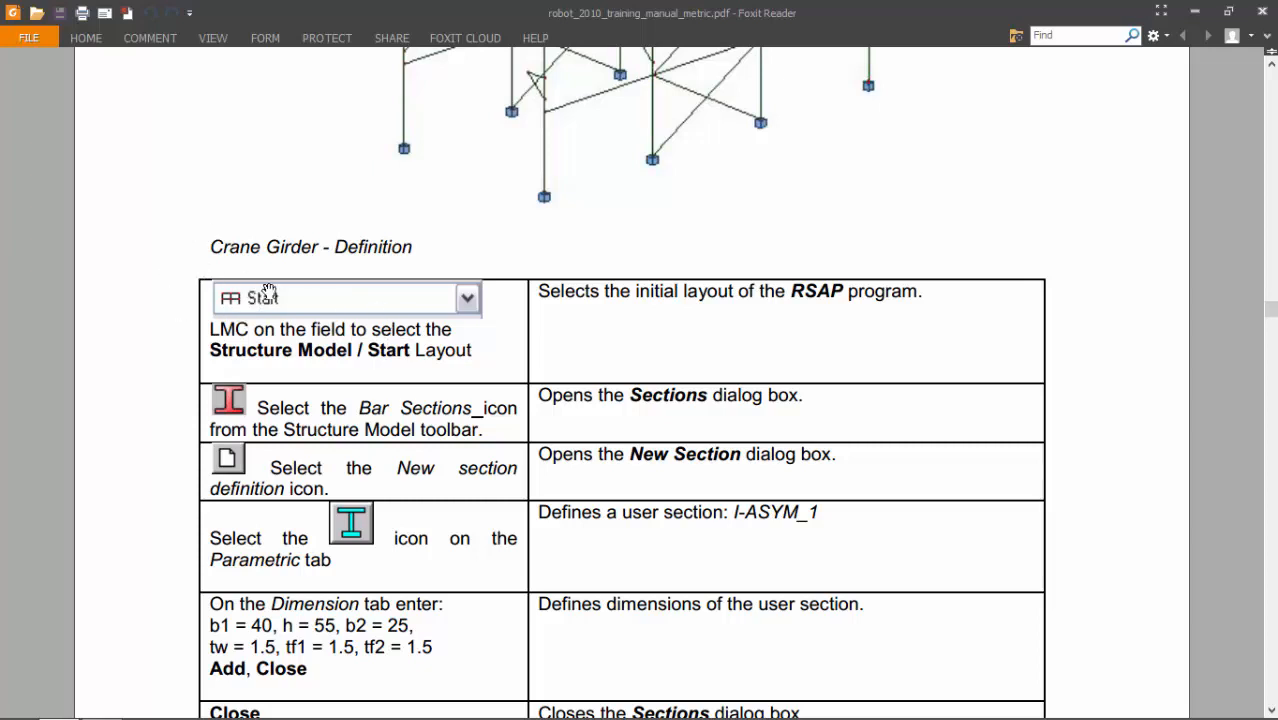
pyautogui.moveTo(632, 190)
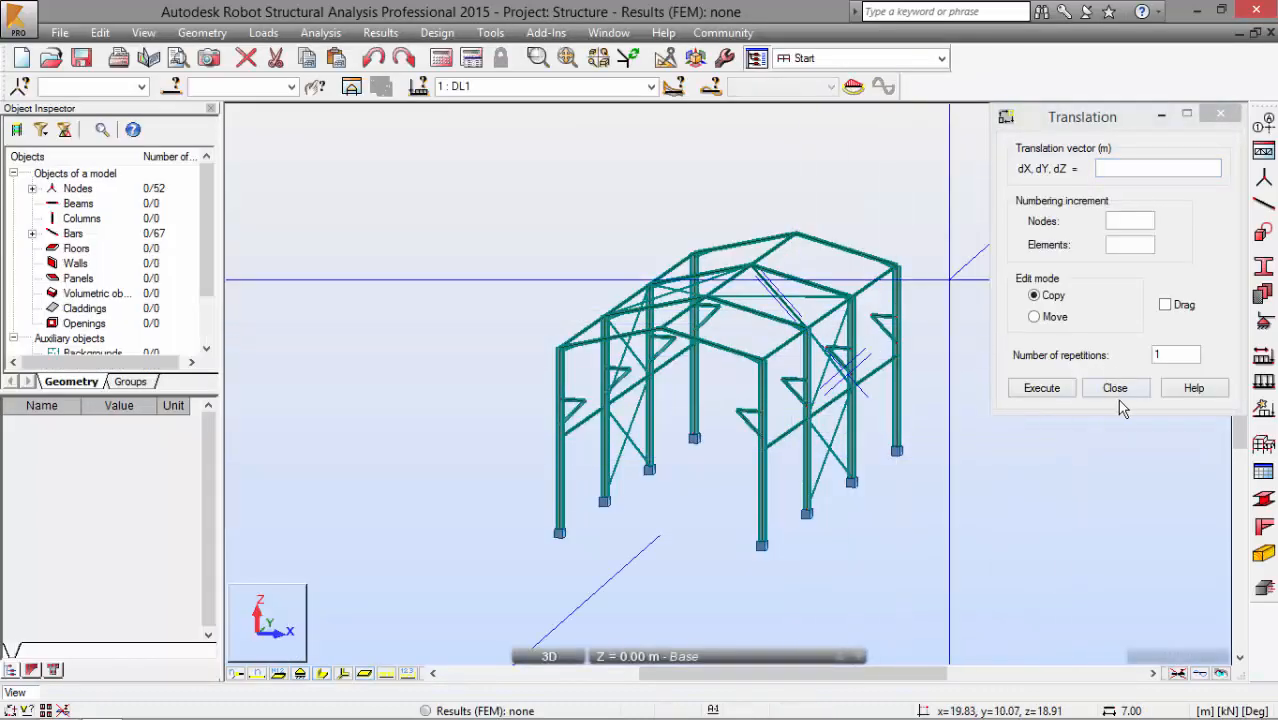
# - Dismiss the Translation dialog and begin a new user section in Bar Sections
pyautogui.click(1114, 388)
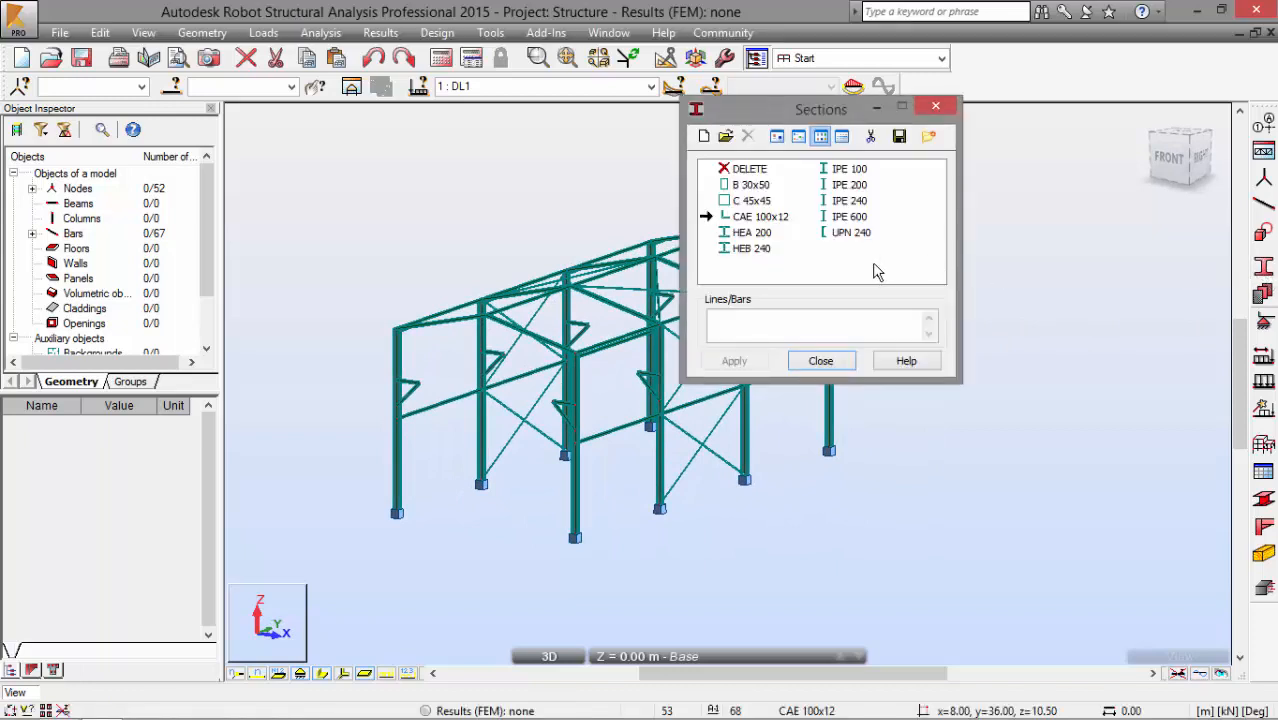
pyautogui.moveTo(800, 222)
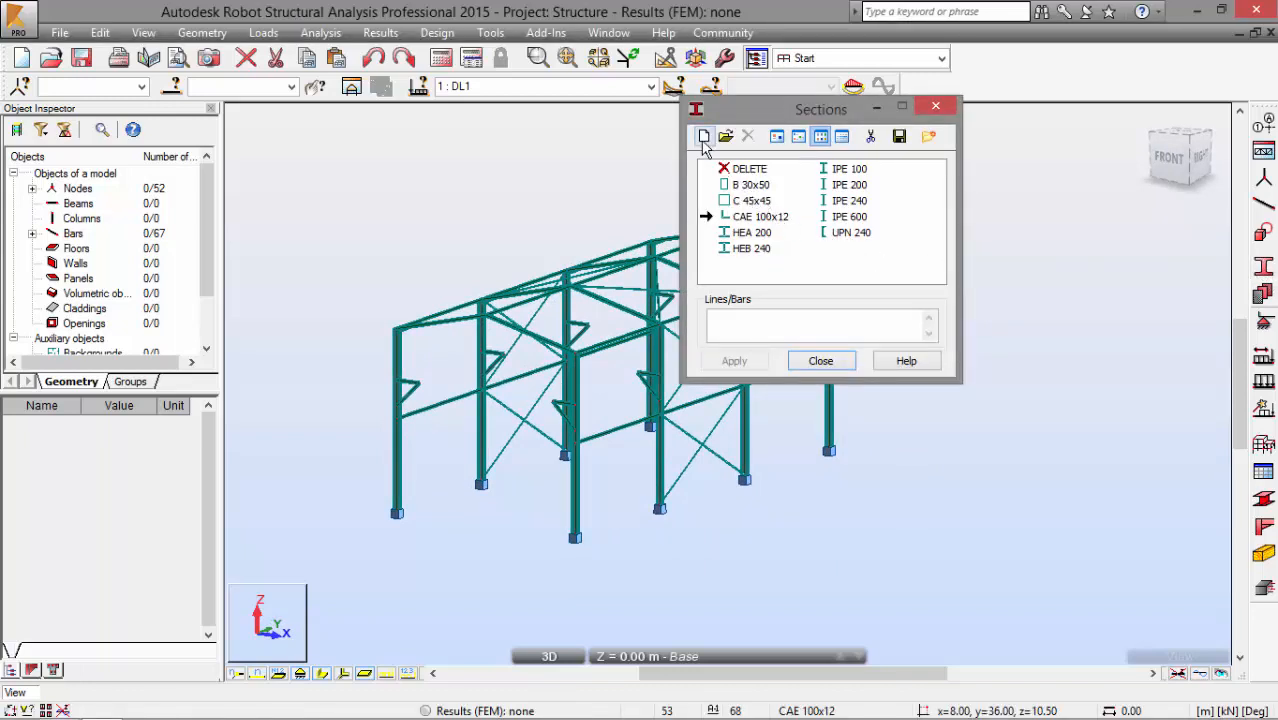
pyautogui.click(704, 136)
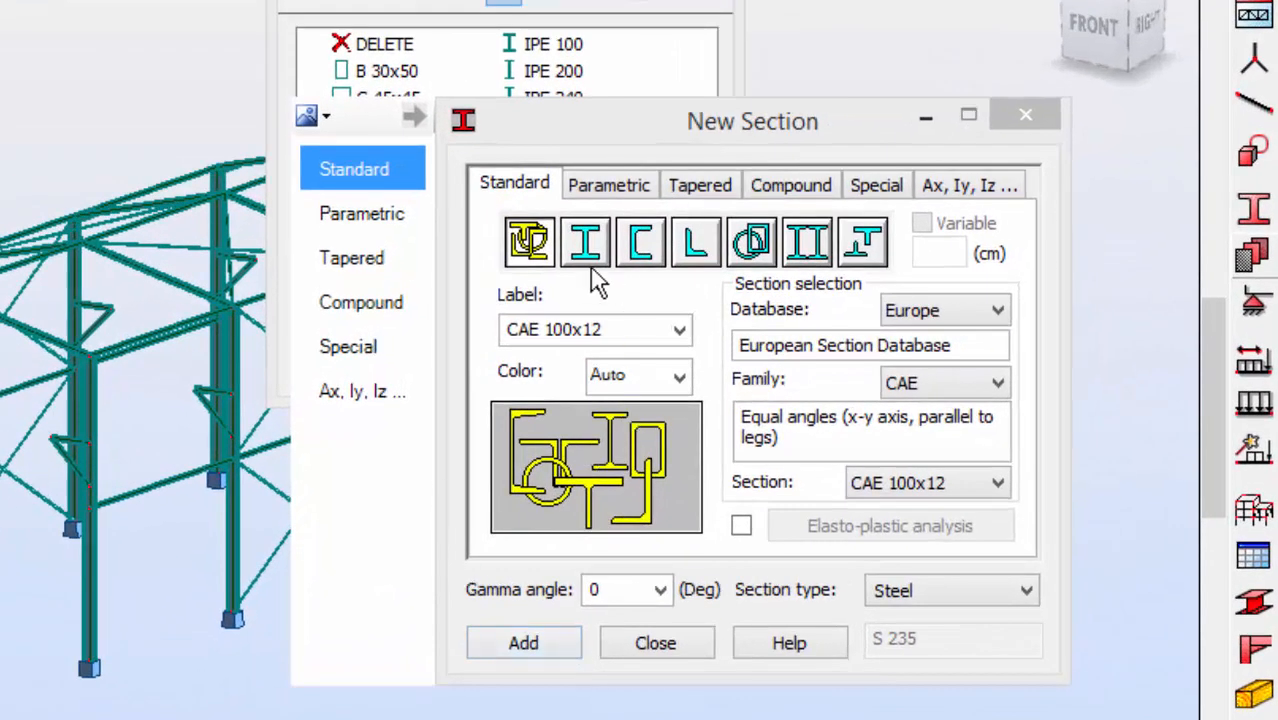
# - Define parametric I-ASYM section with b1=40, hw=55, b2=25, tw=tf1=tf2=1.5 cm
pyautogui.click(608, 184)
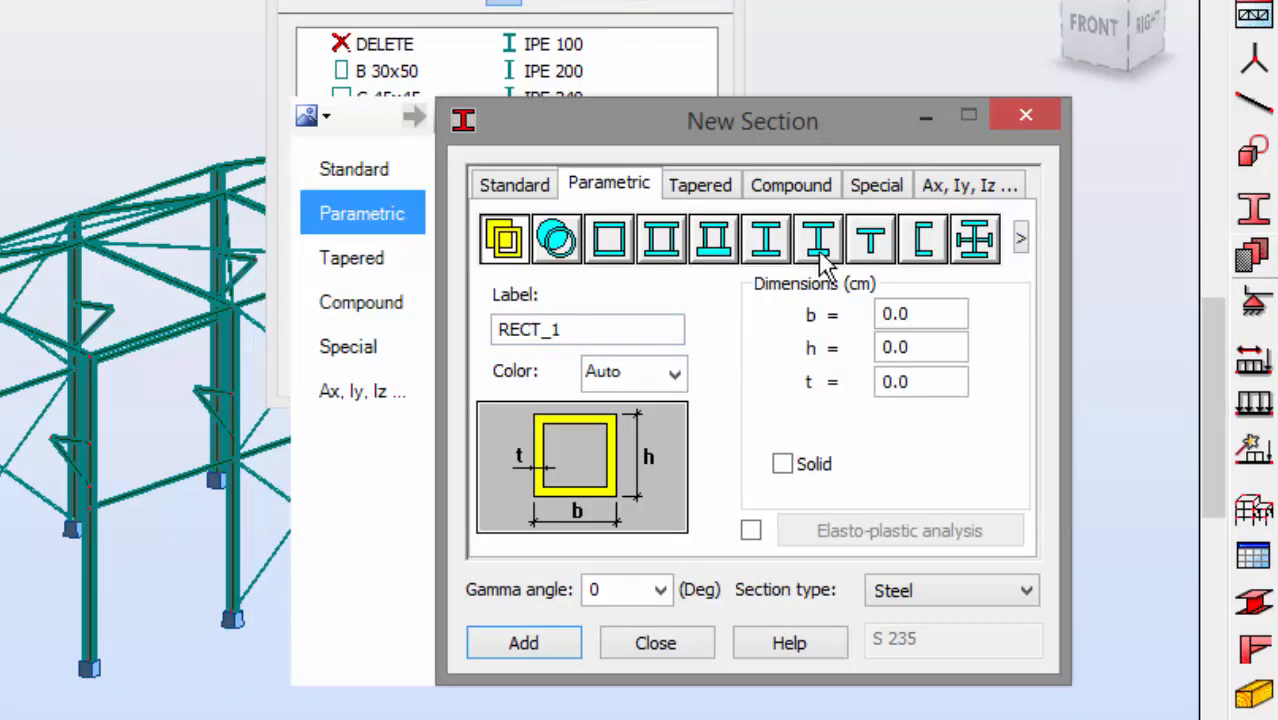
pyautogui.click(818, 238)
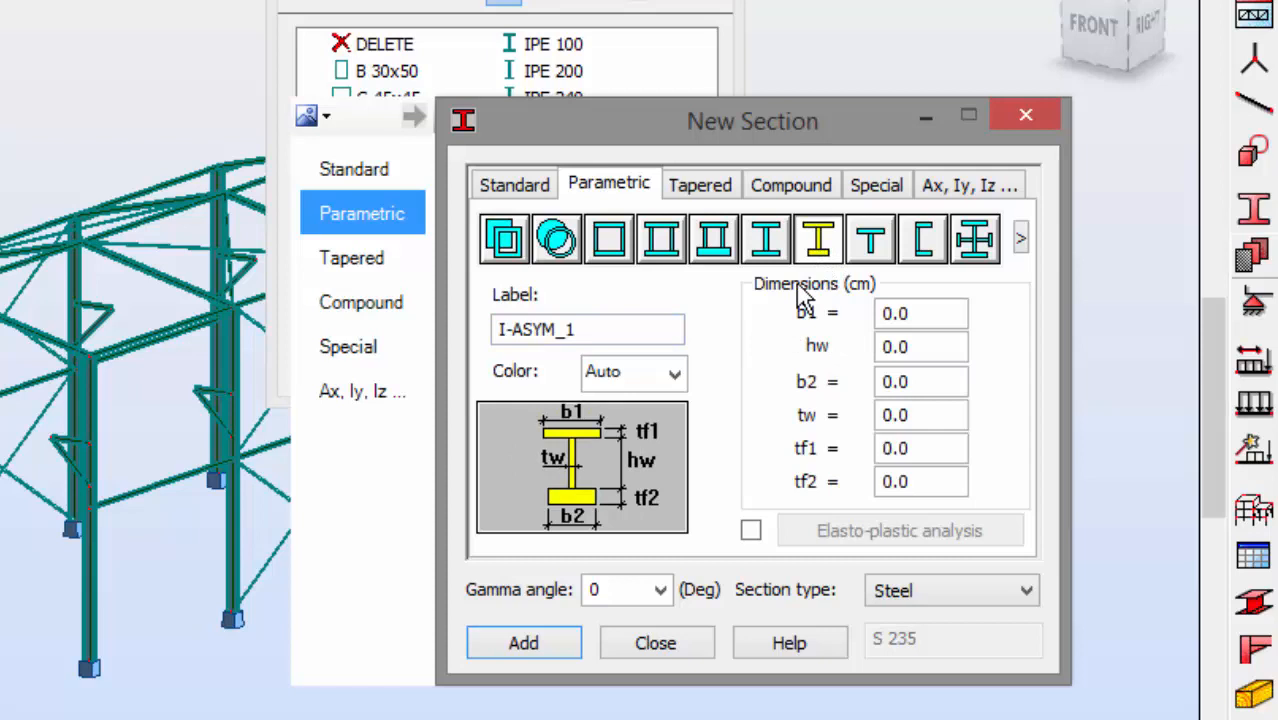
pyautogui.moveTo(898, 364)
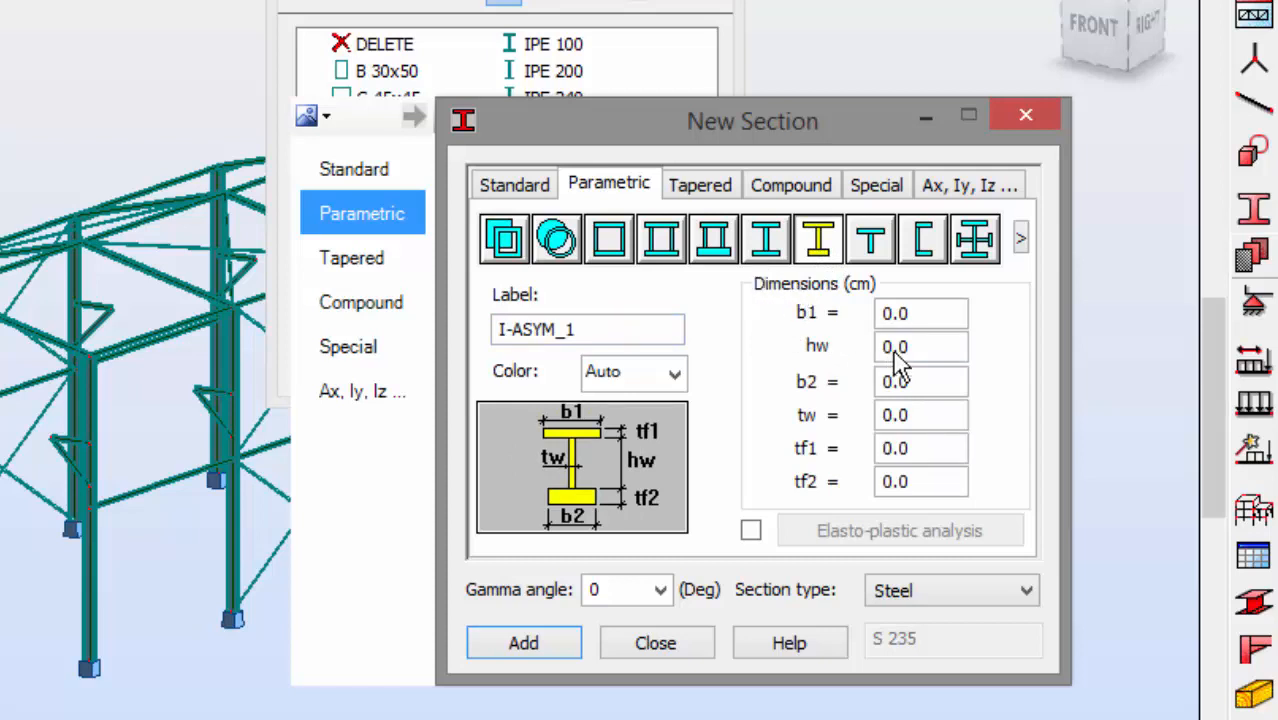
pyautogui.write('40')
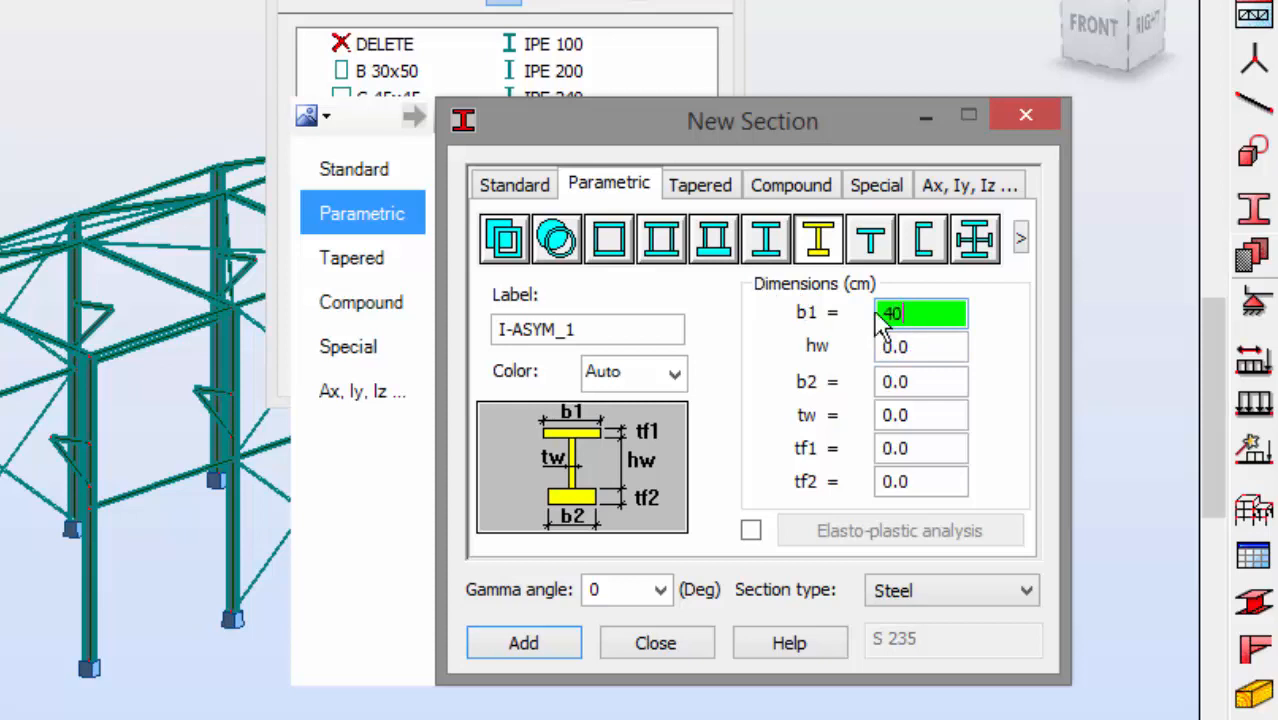
pyautogui.press('tab')
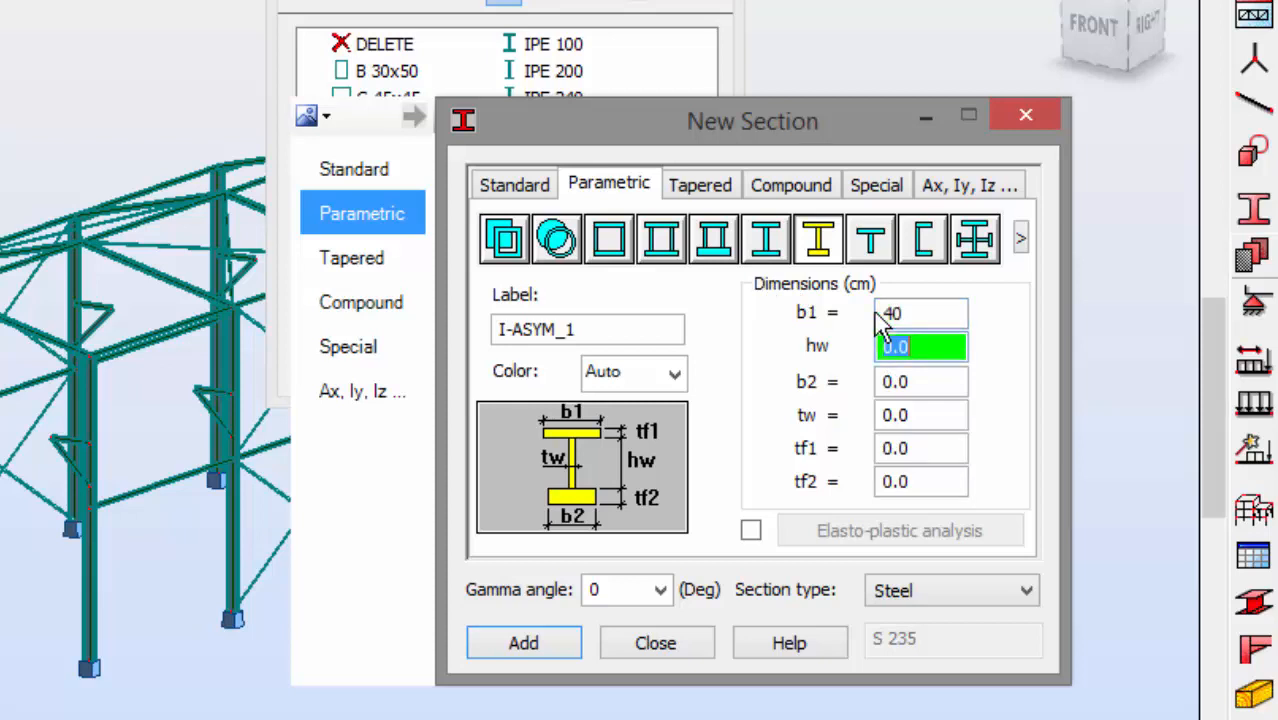
pyautogui.write('55')
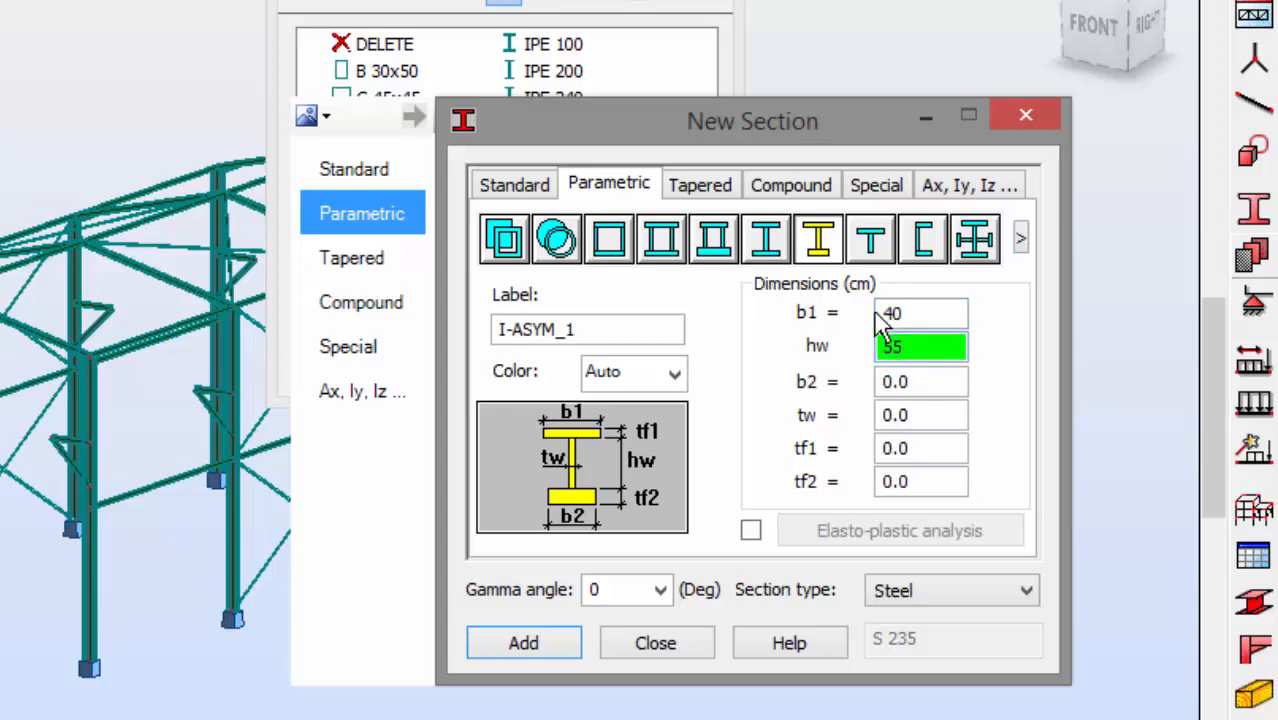
pyautogui.press('Tab')
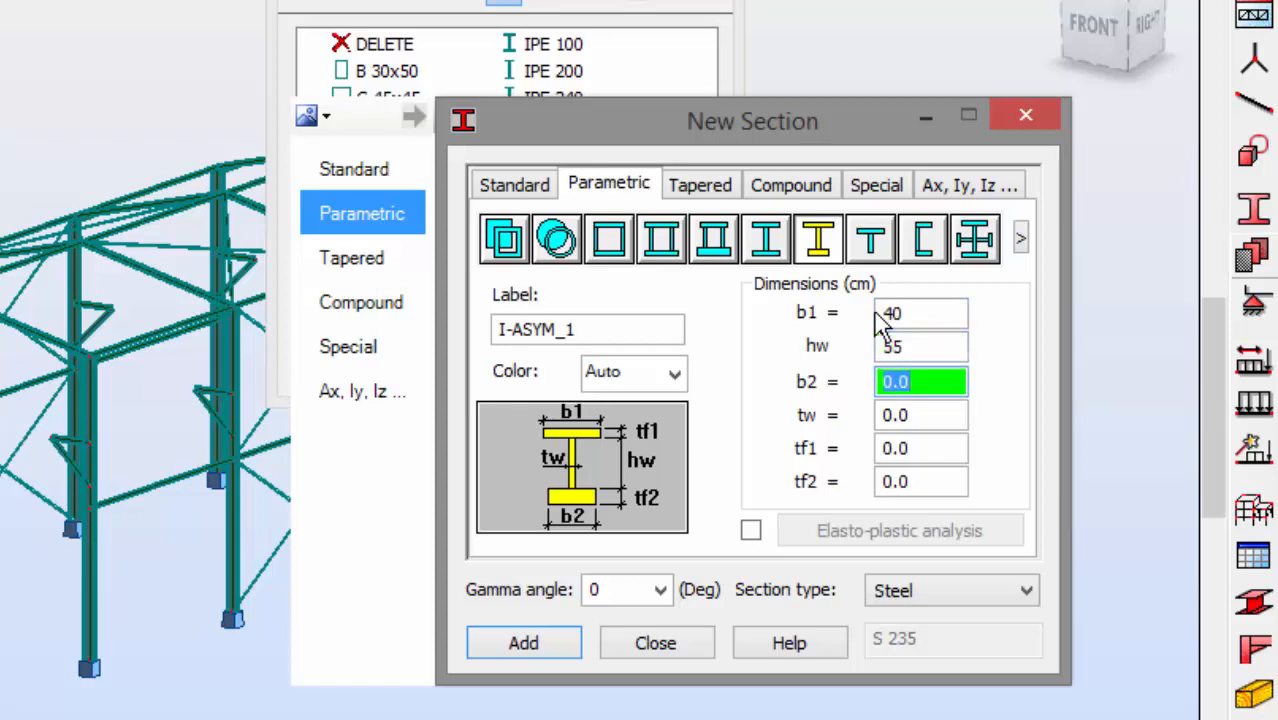
pyautogui.write('25')
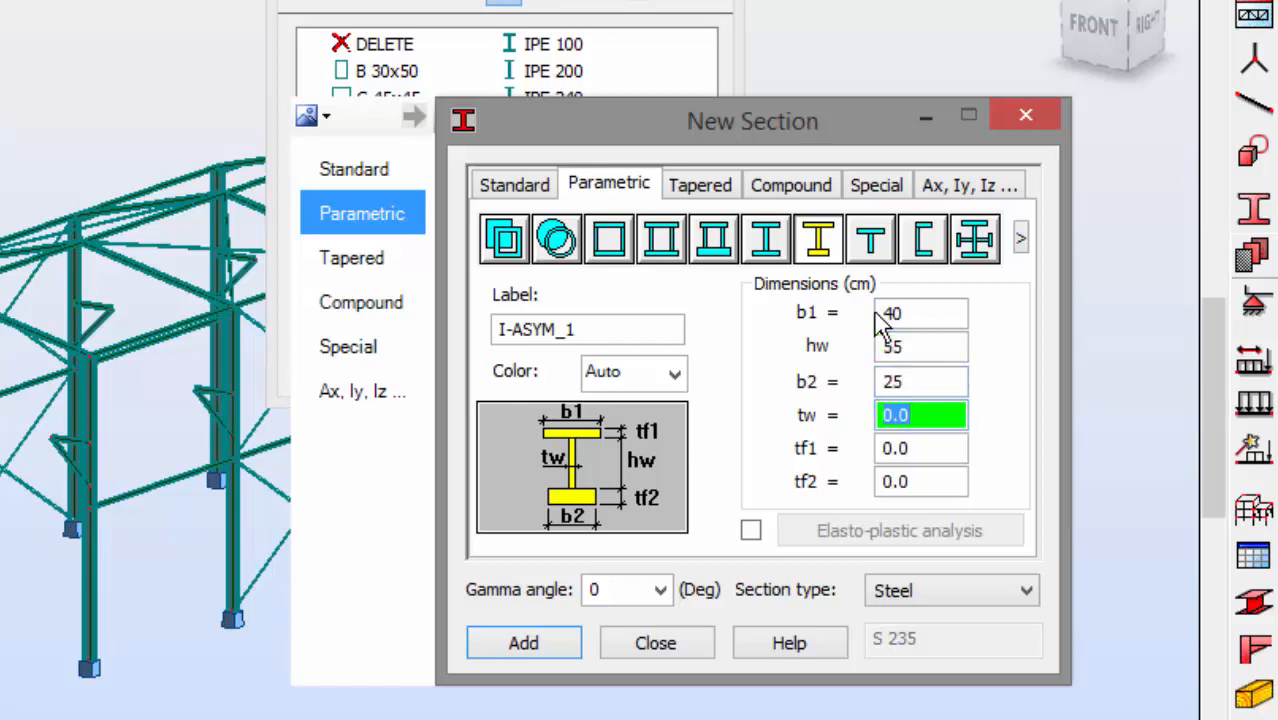
pyautogui.write('1.5')
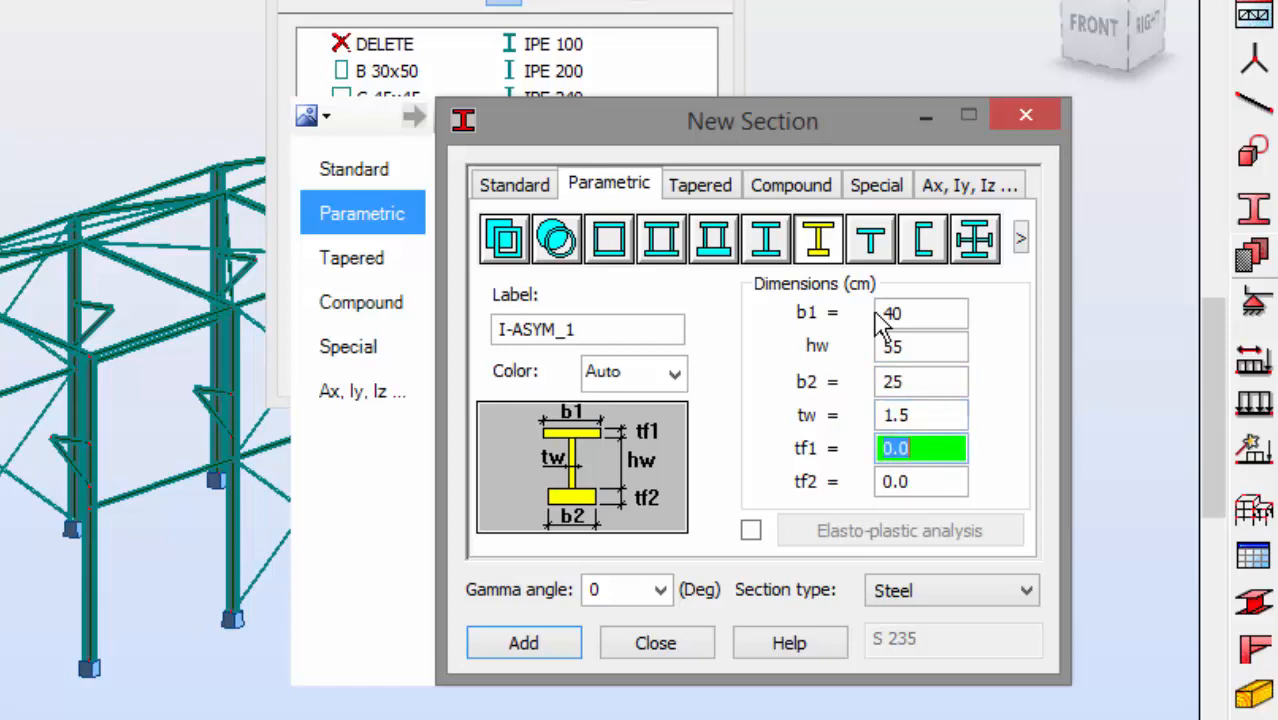
pyautogui.write('1.5')
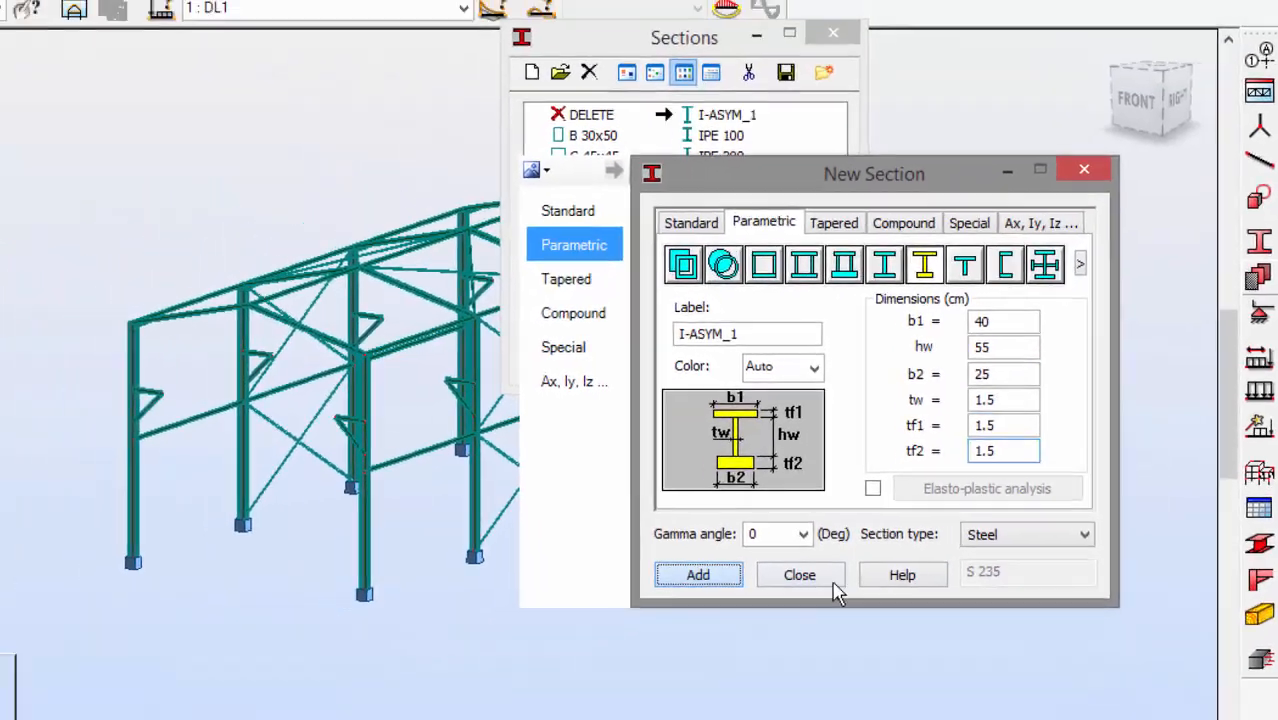
# - Add beam bar 68 with section I-ASYM_1 from (6, 0, 10) to (6, 36, 10)
pyautogui.click(800, 574)
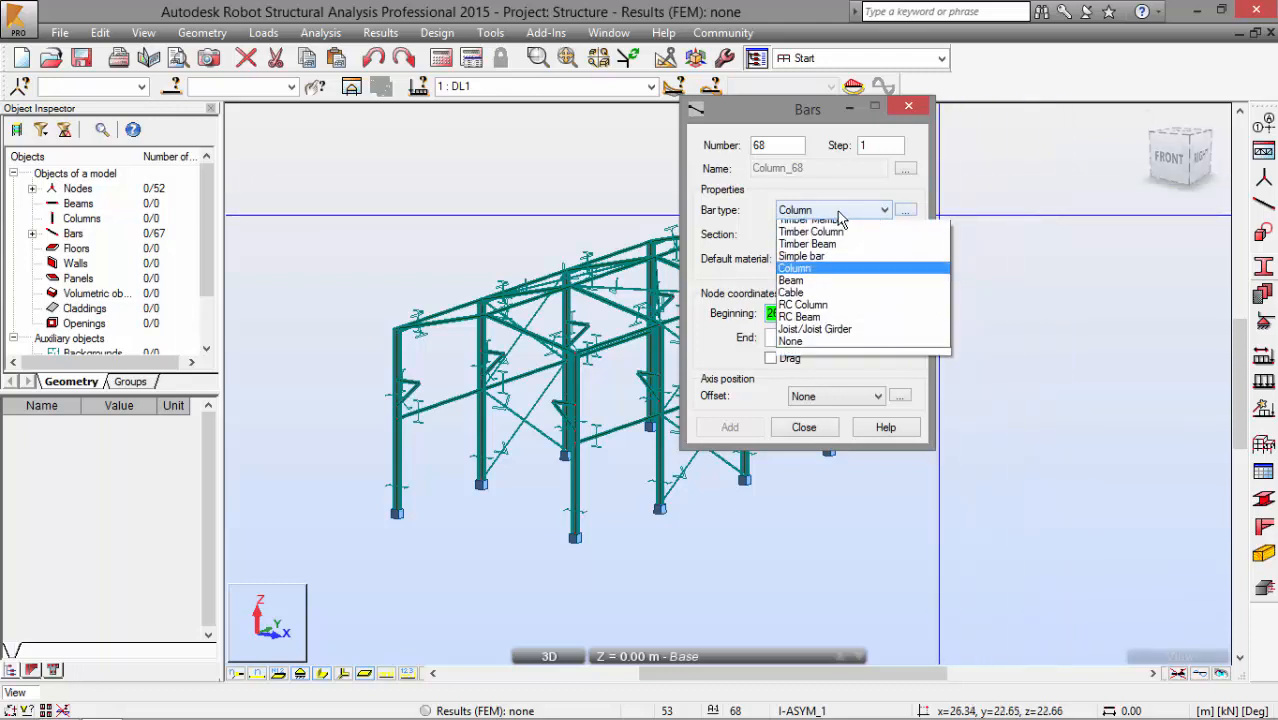
pyautogui.click(792, 280)
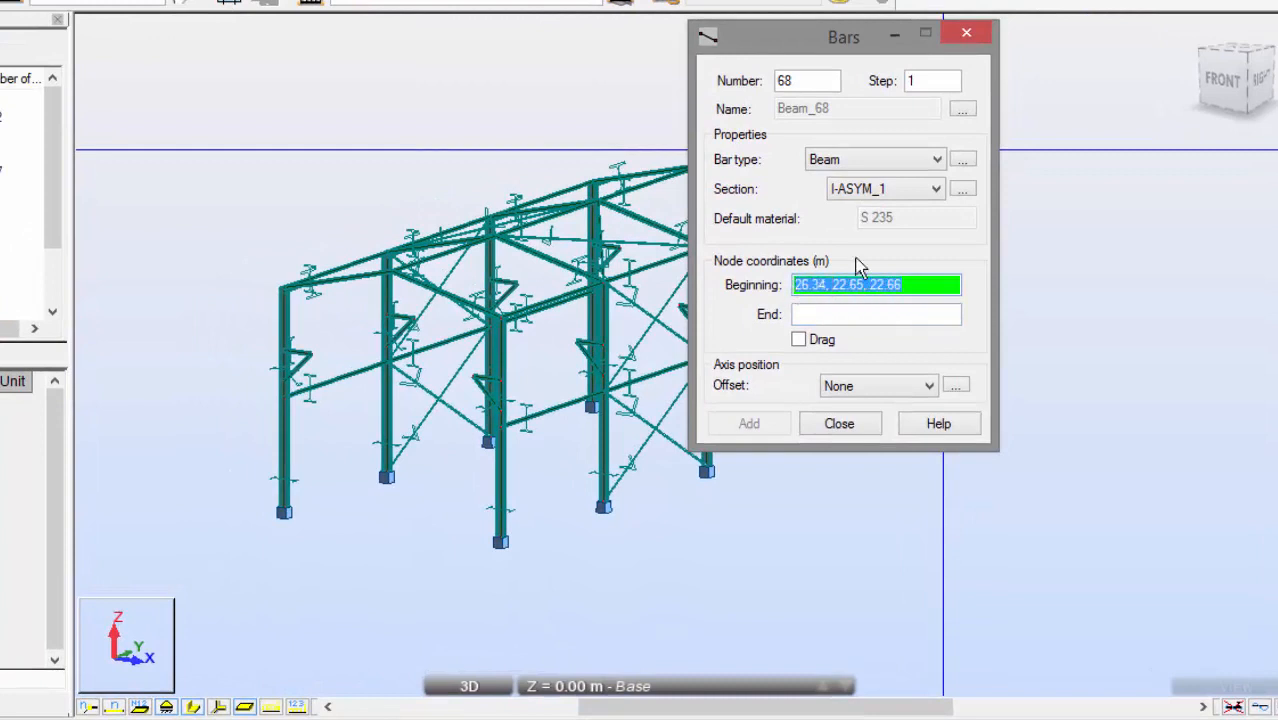
pyautogui.write('6.')
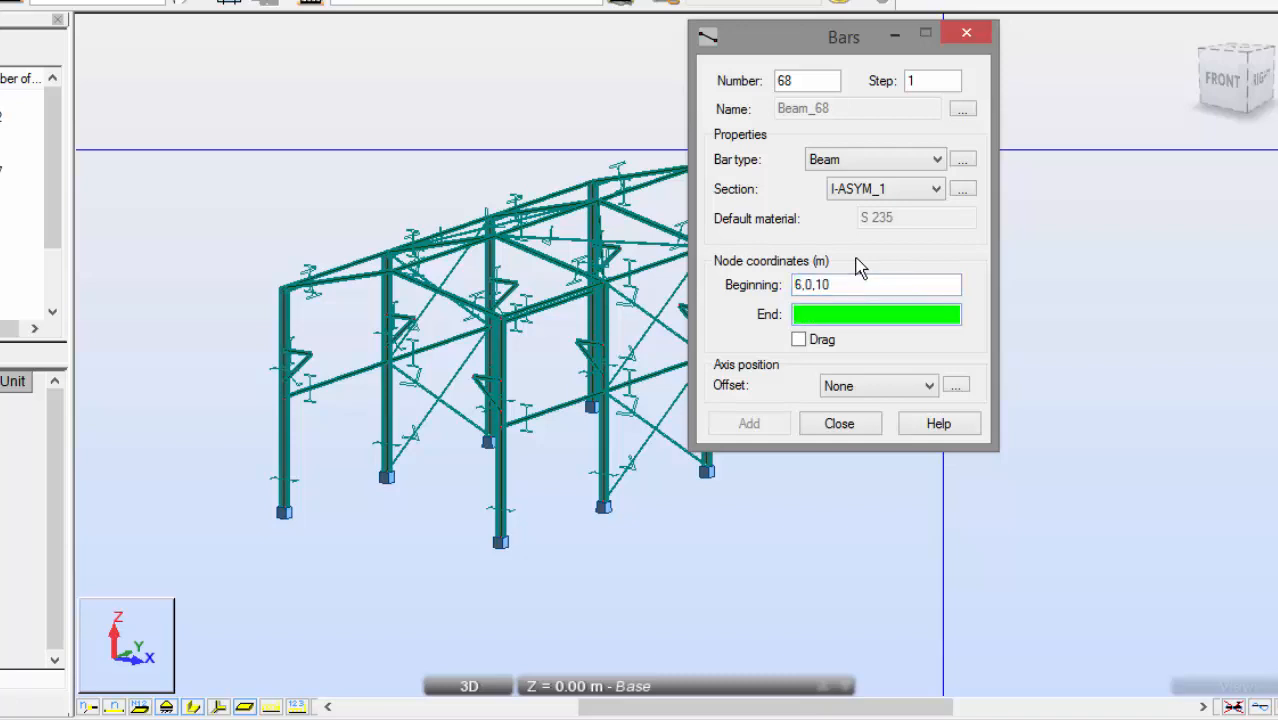
pyautogui.write('6.00, 10.00')
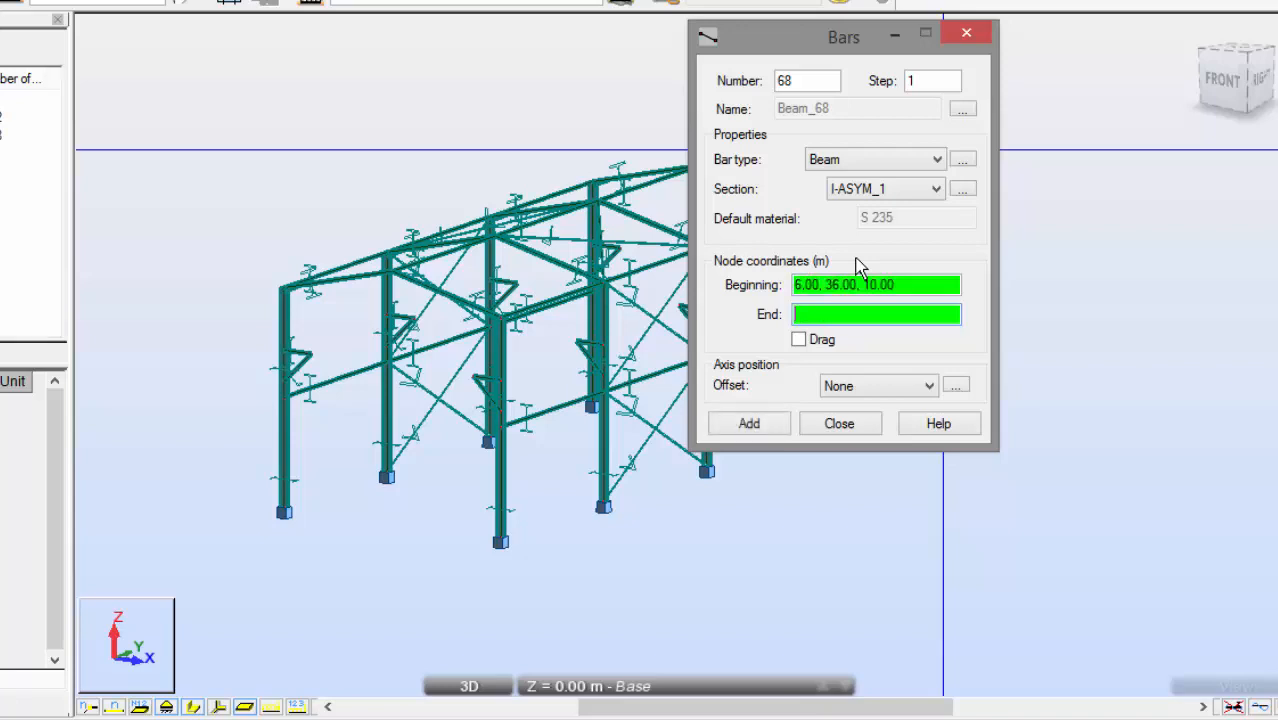
pyautogui.click(748, 424)
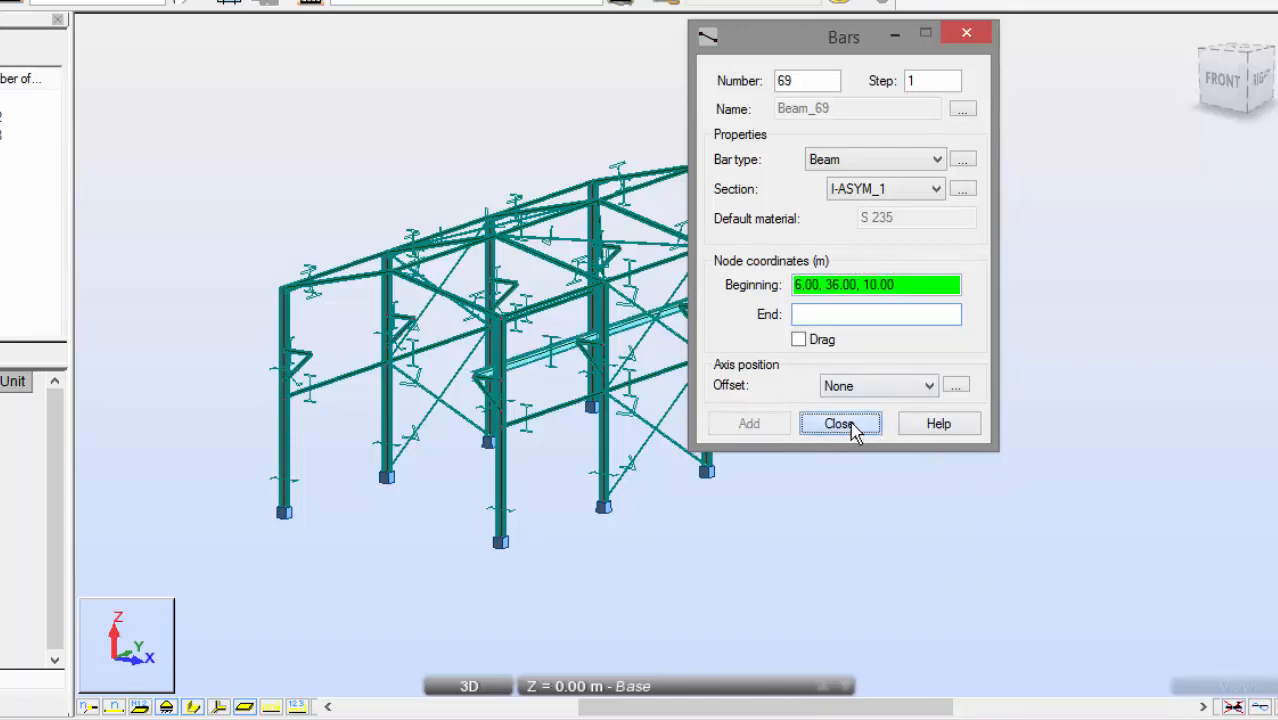
pyautogui.click(840, 424)
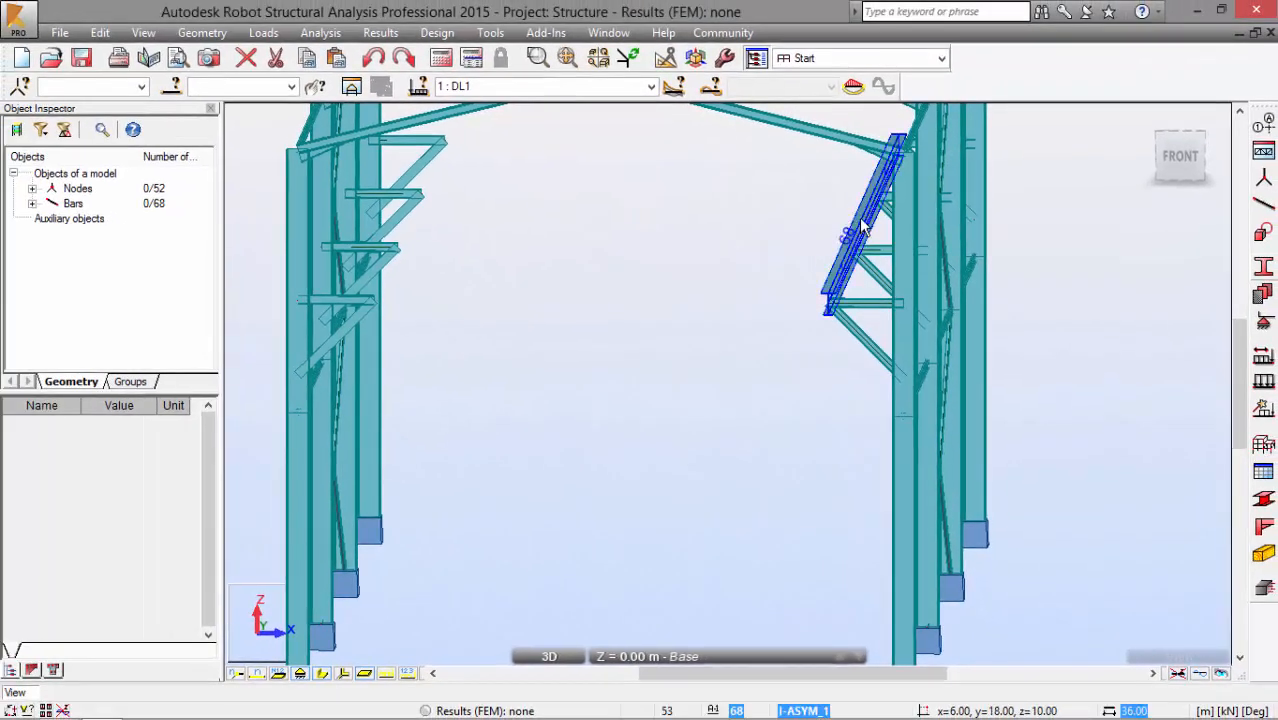
# - Reach the Move/Copy translation tool from the Edit menu and dismiss it once
pyautogui.click(60, 32)
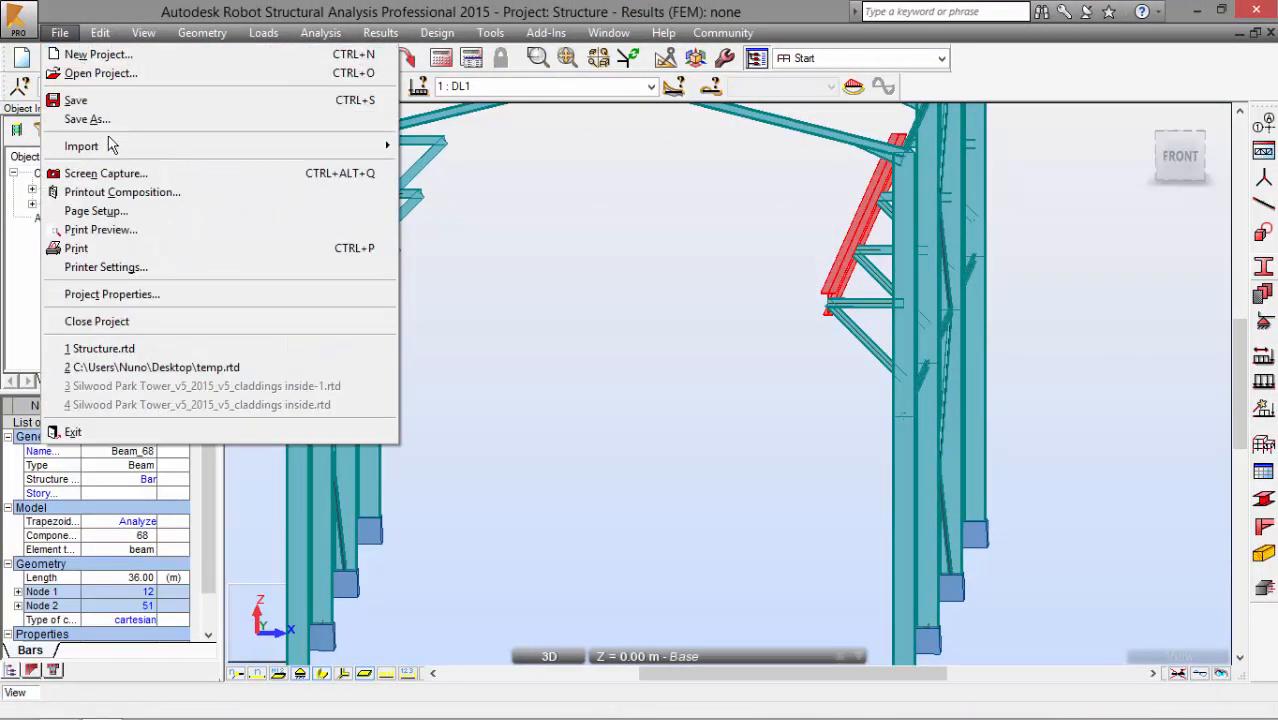
pyautogui.click(98, 32)
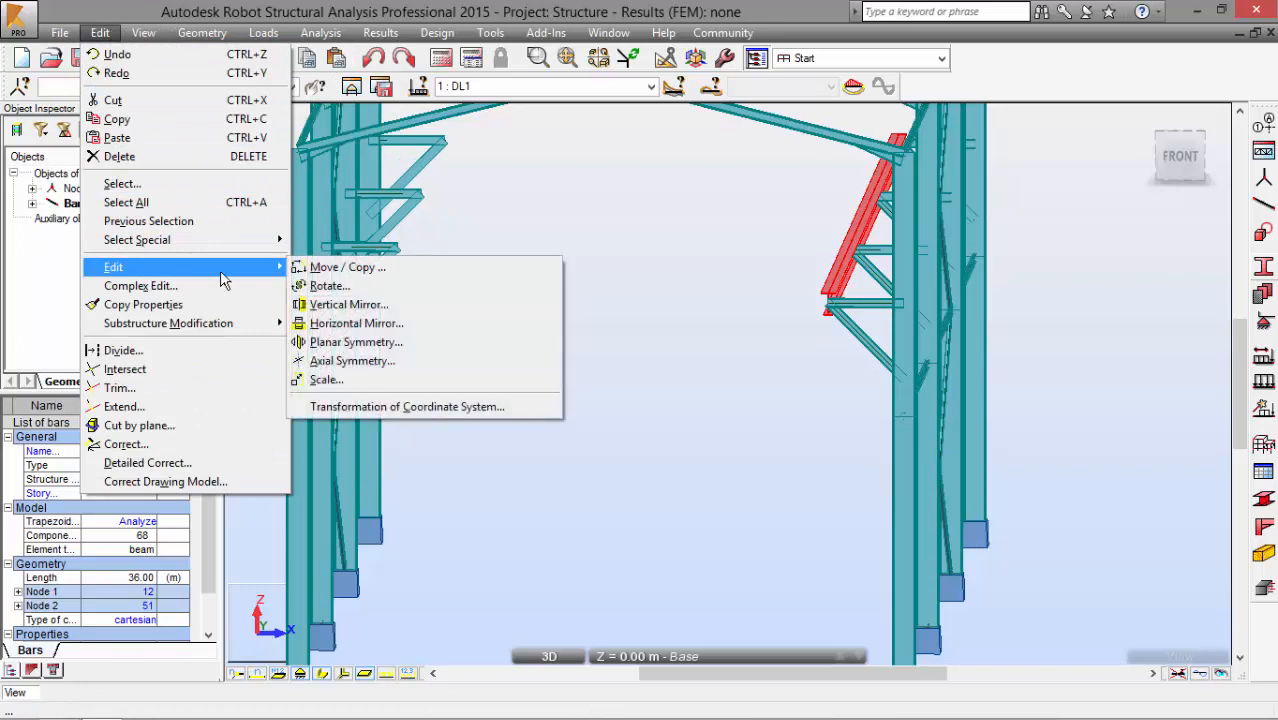
pyautogui.click(346, 266)
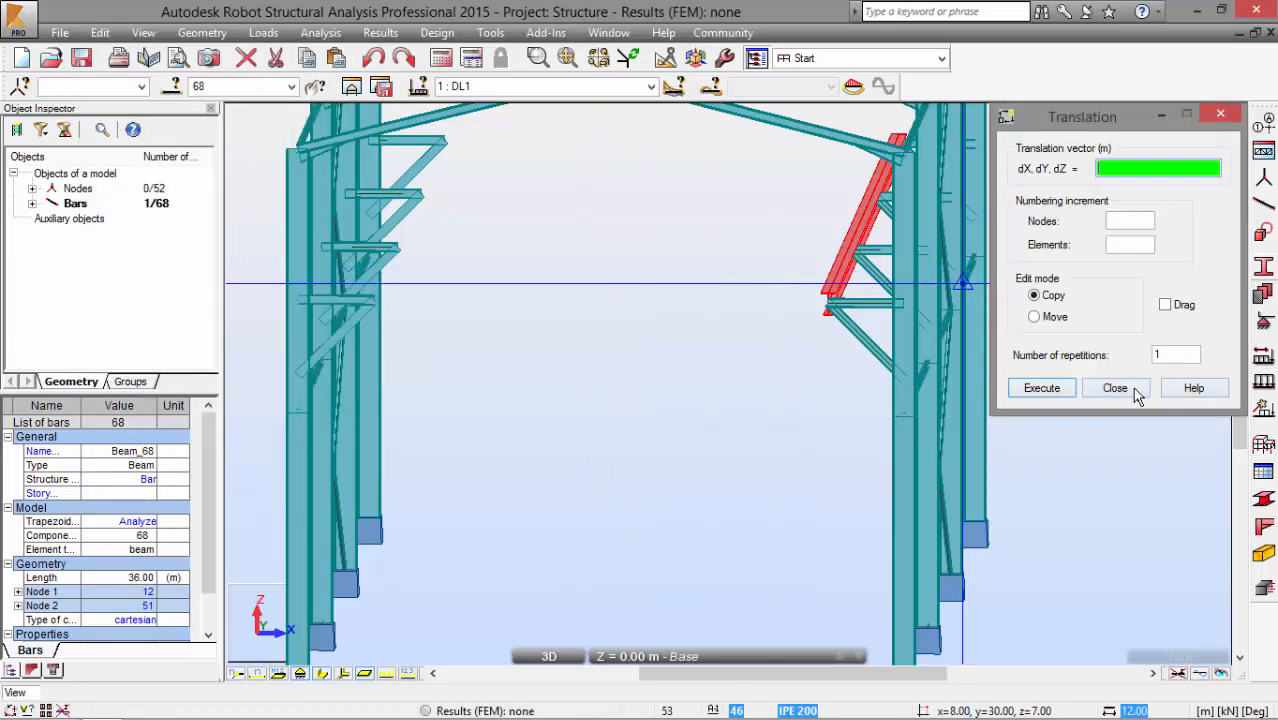
pyautogui.click(1116, 388)
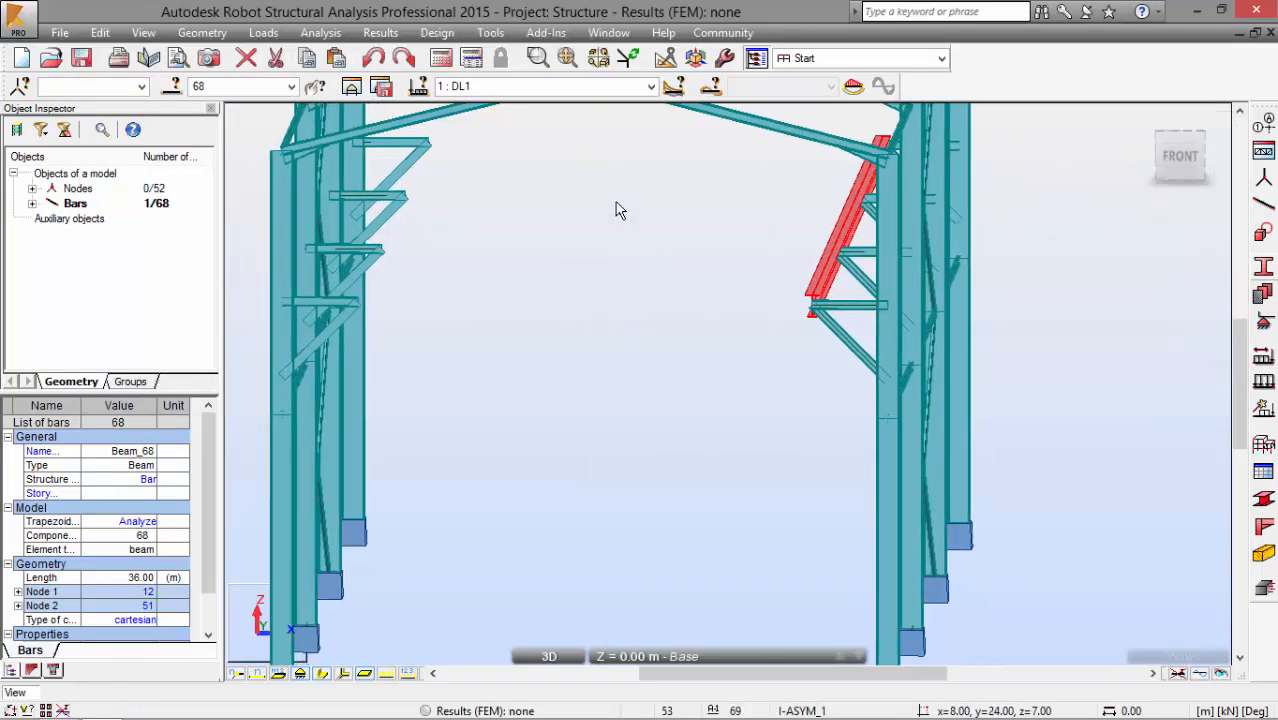
pyautogui.moveTo(640, 258)
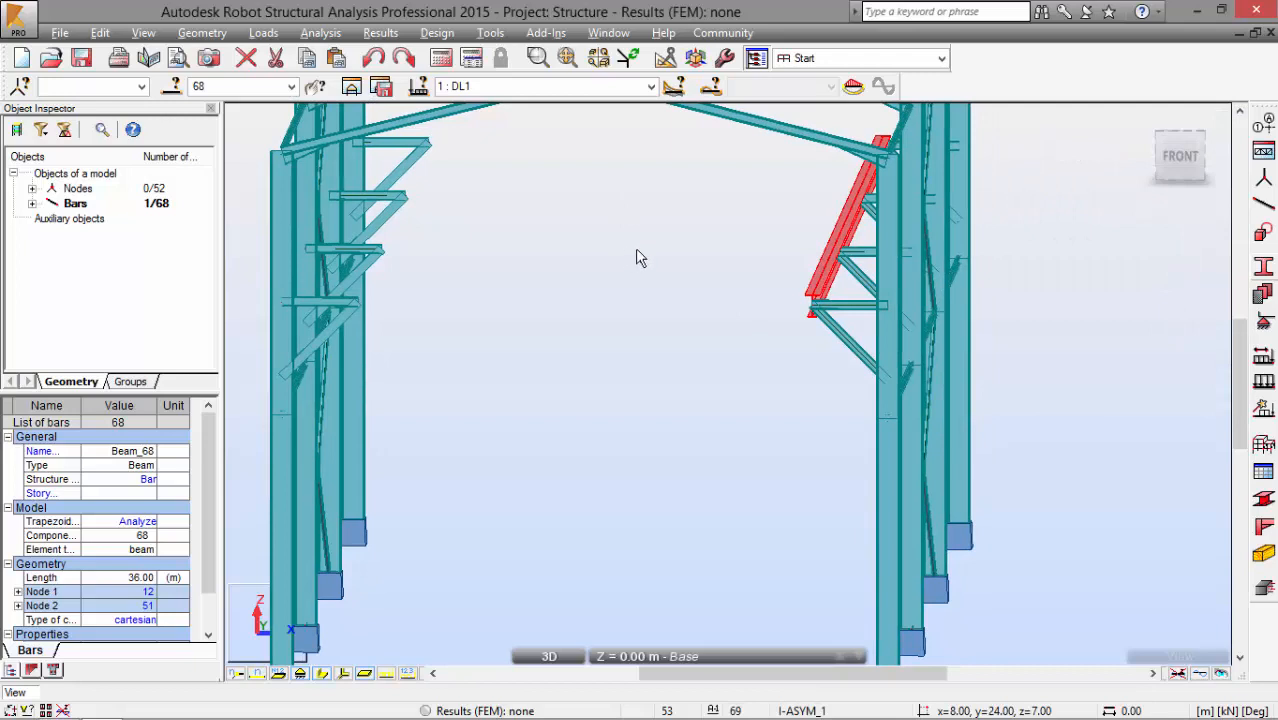
# - Copy crane girder bar 68 by a 12 m translation vector, creating bar 69
pyautogui.click(98, 32)
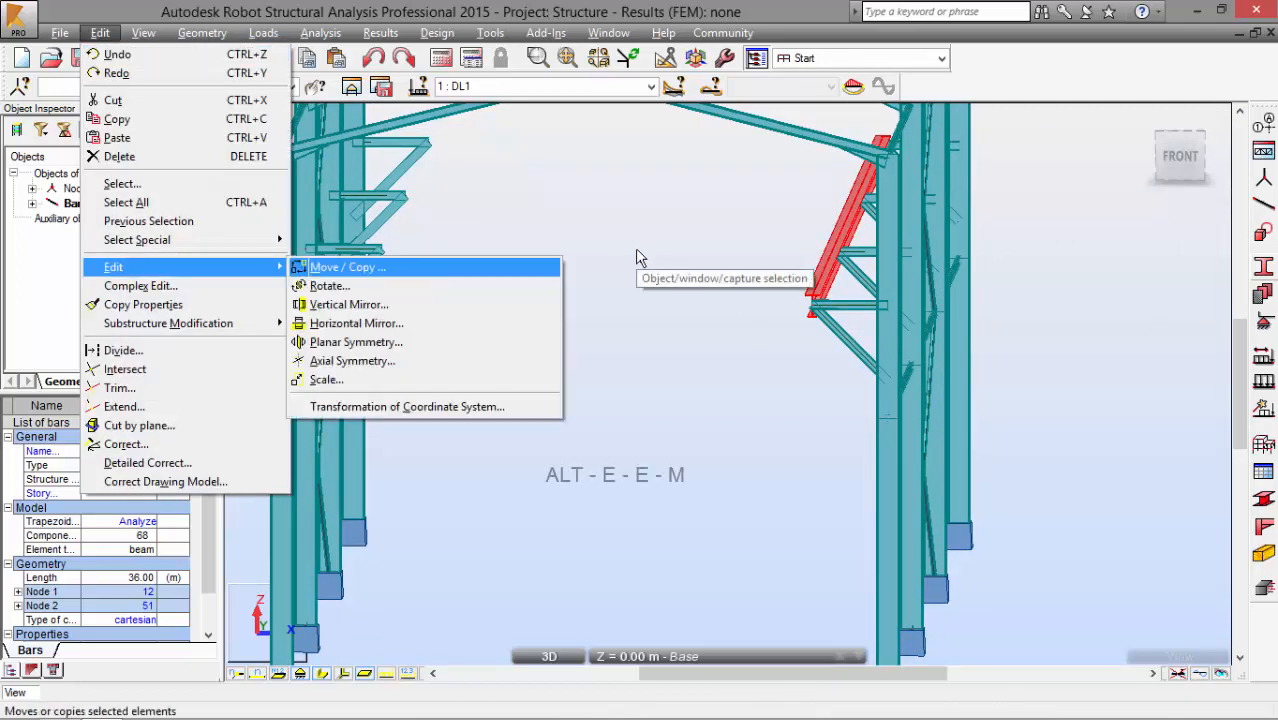
pyautogui.click(346, 266)
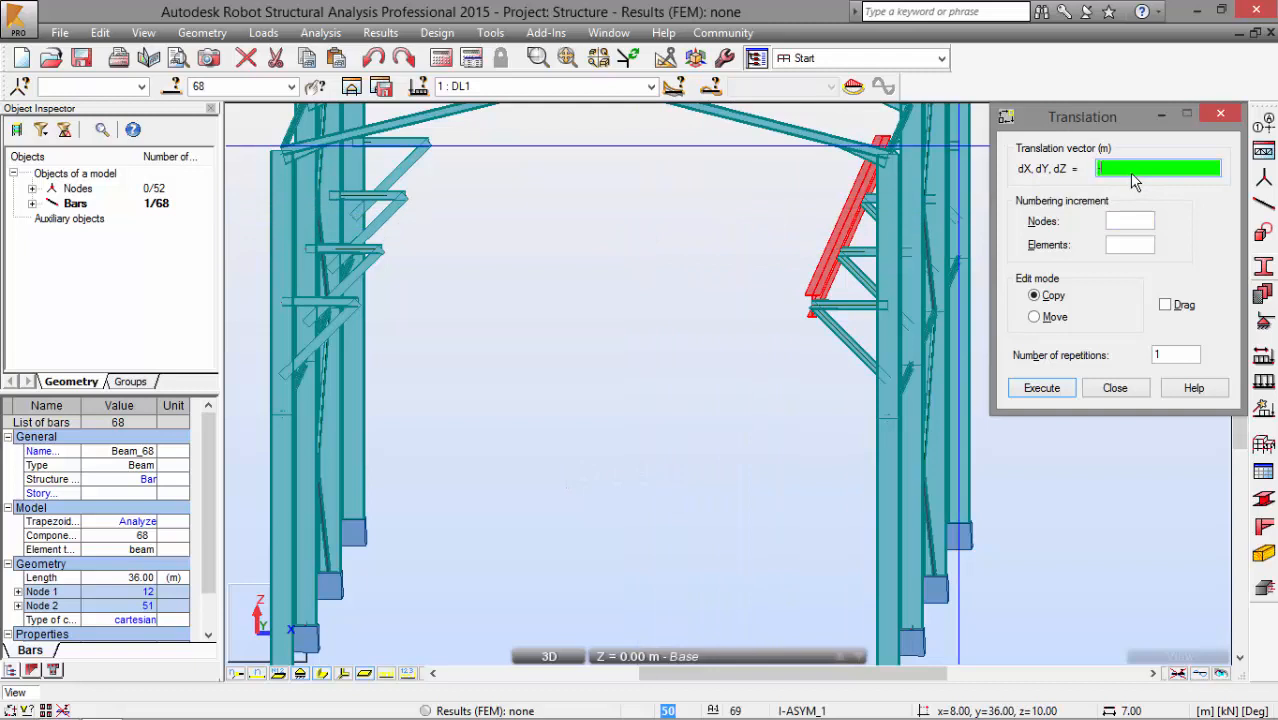
pyautogui.write('12')
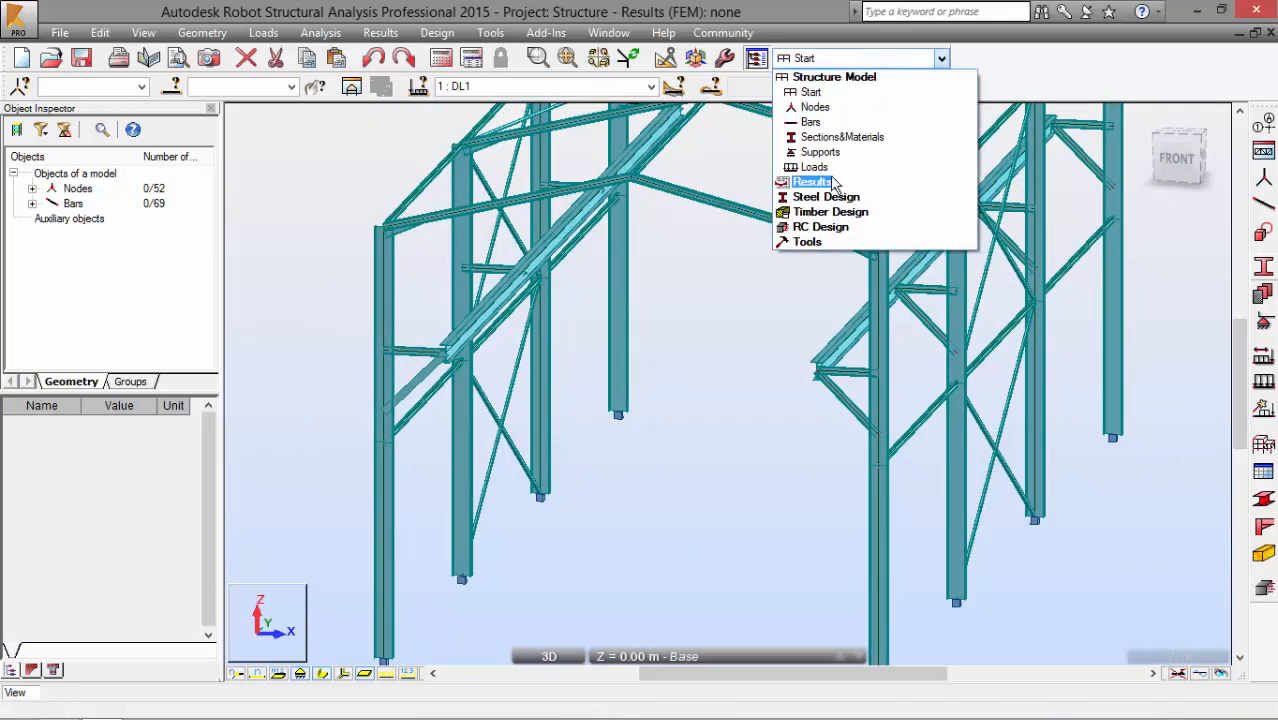
# - Show the Loads layout and start a uniform load row assigned to case WIND2 on the columns
pyautogui.click(814, 168)
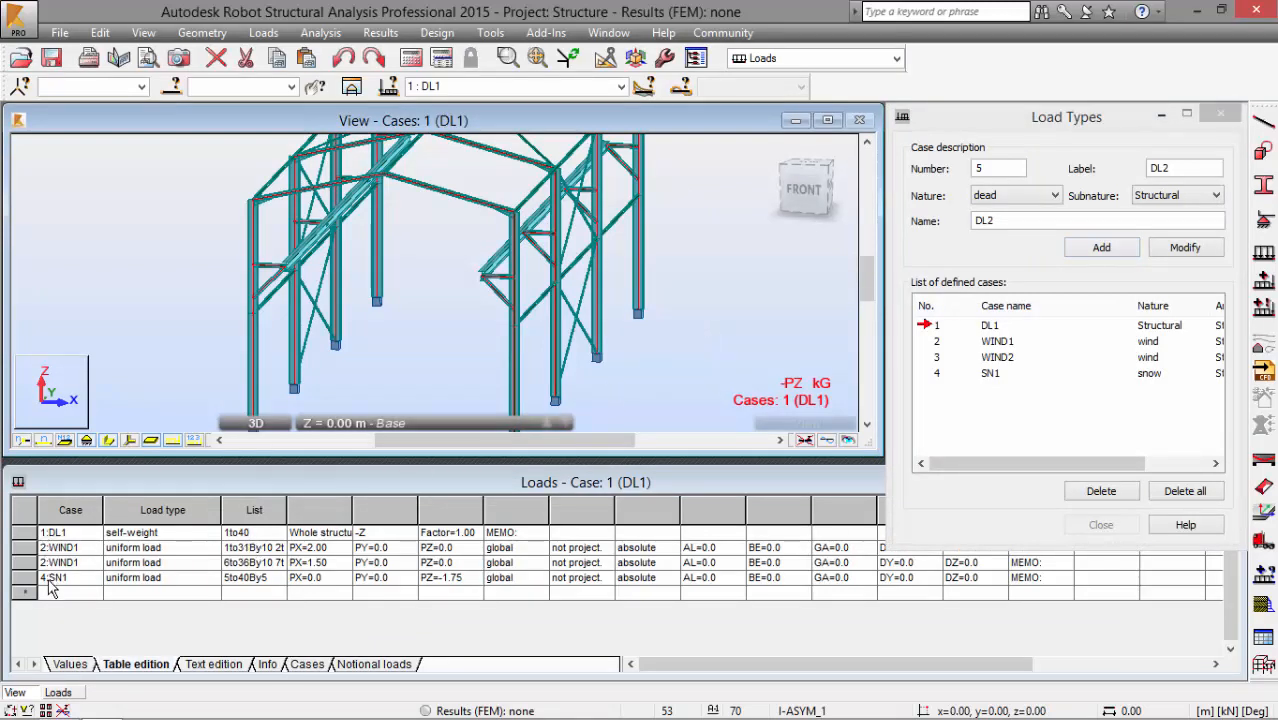
pyautogui.moveTo(58, 610)
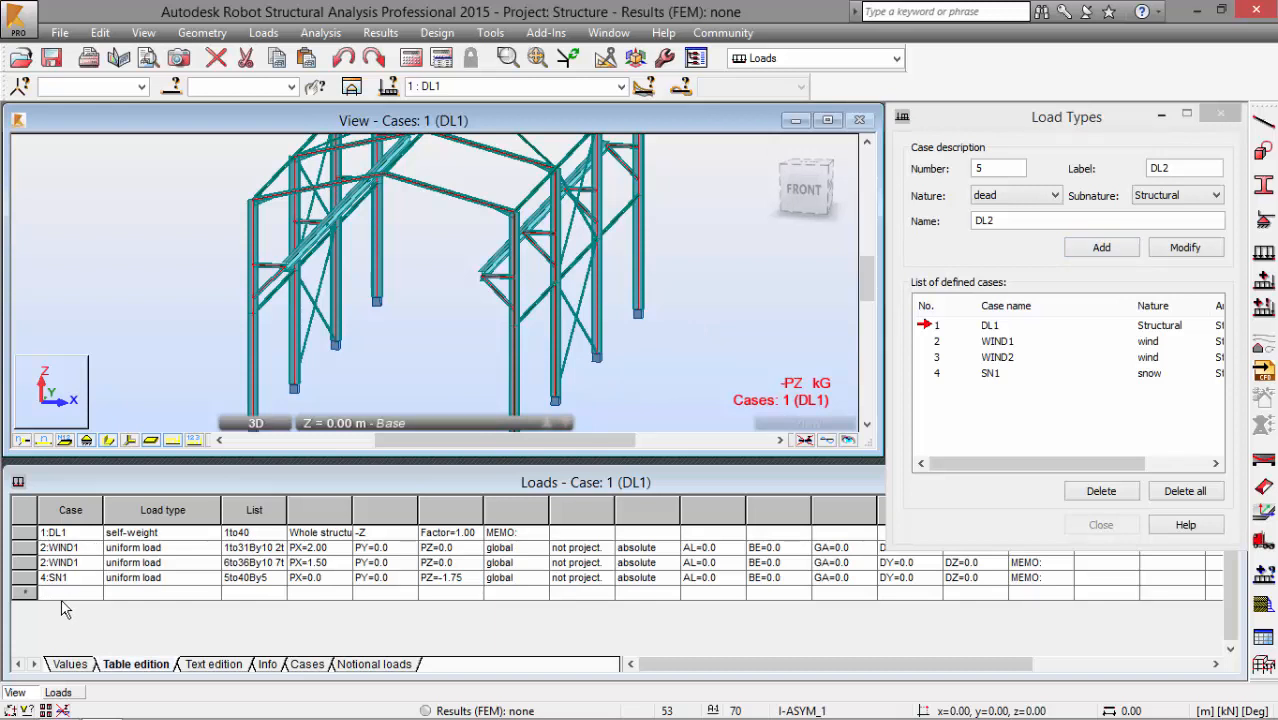
pyautogui.moveTo(78, 604)
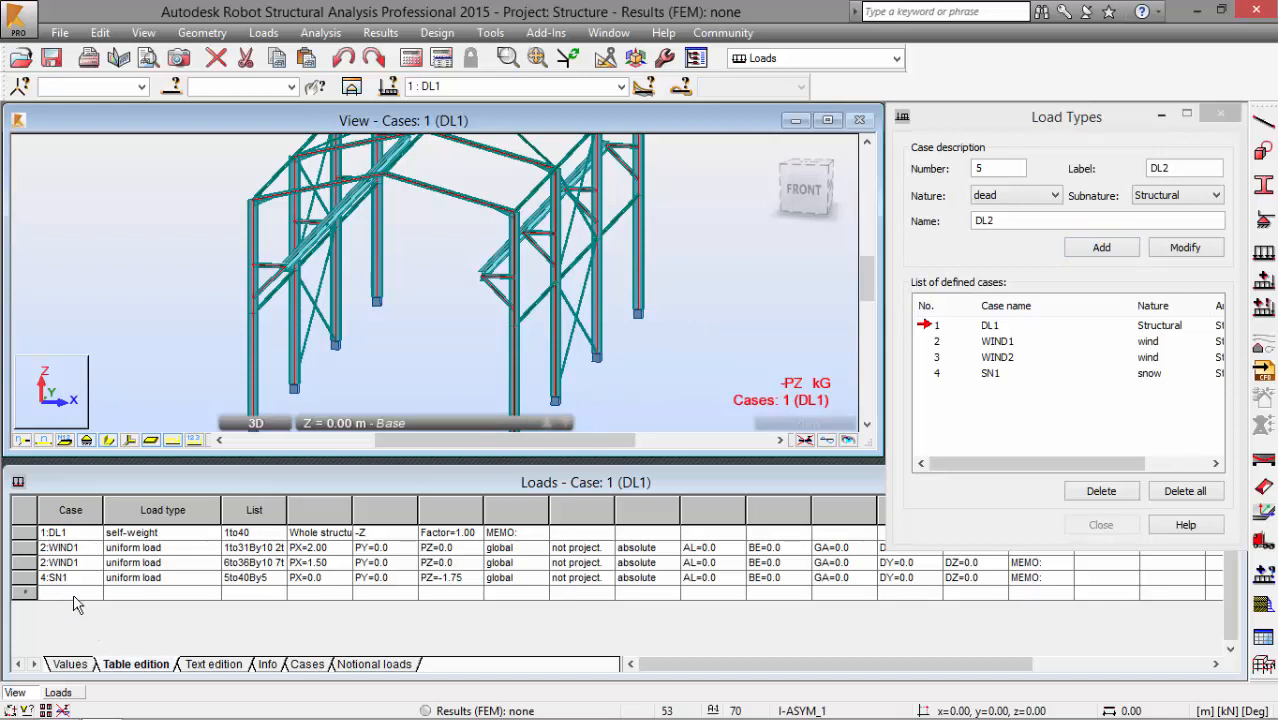
pyautogui.click(94, 592)
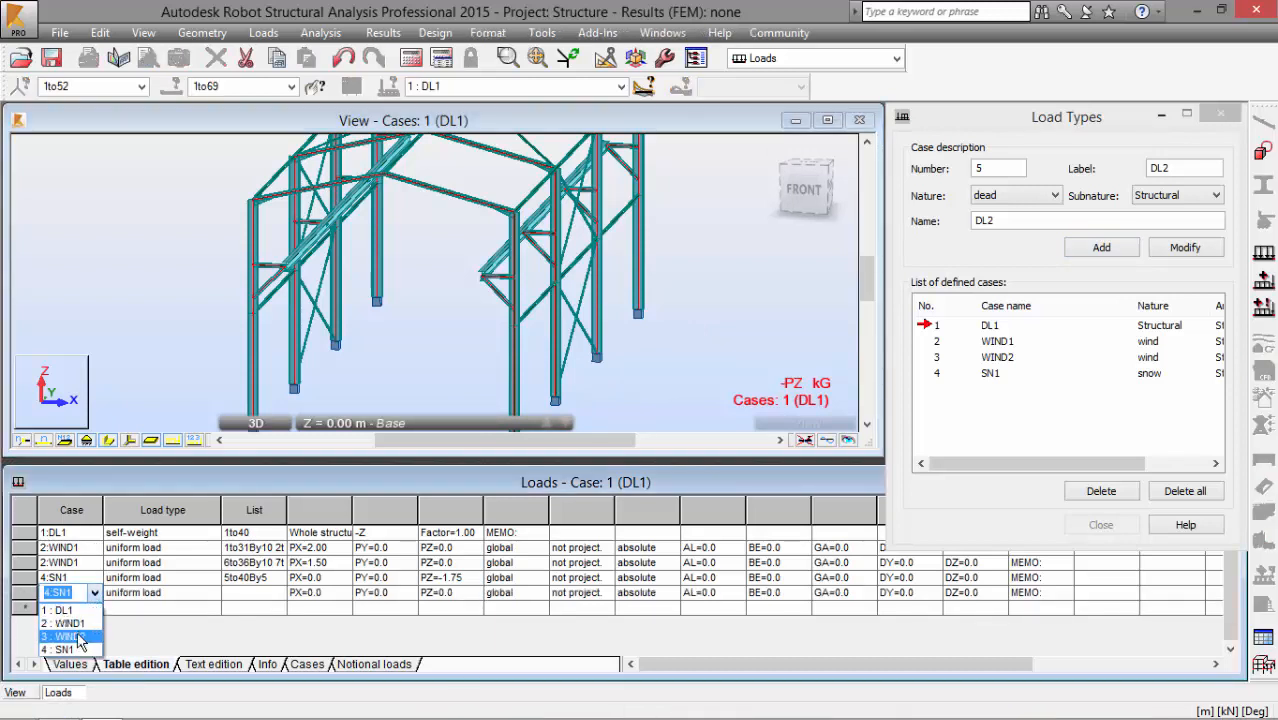
pyautogui.click(64, 636)
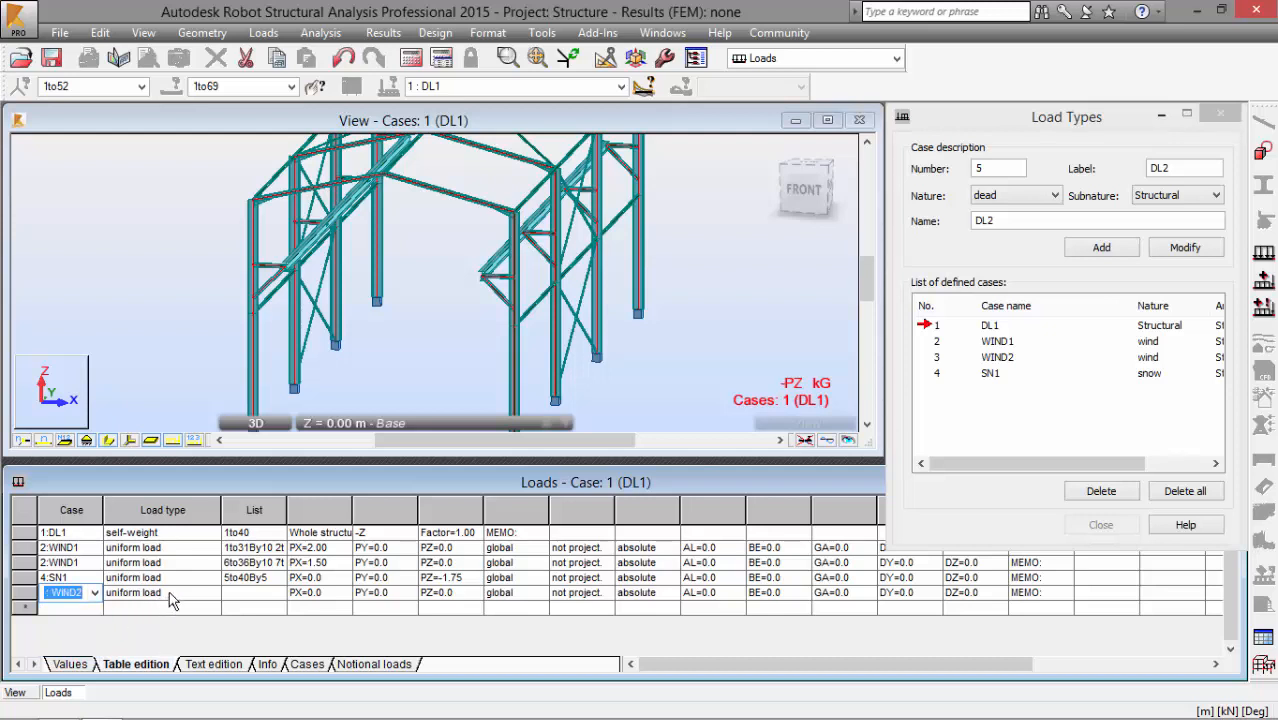
pyautogui.moveTo(246, 604)
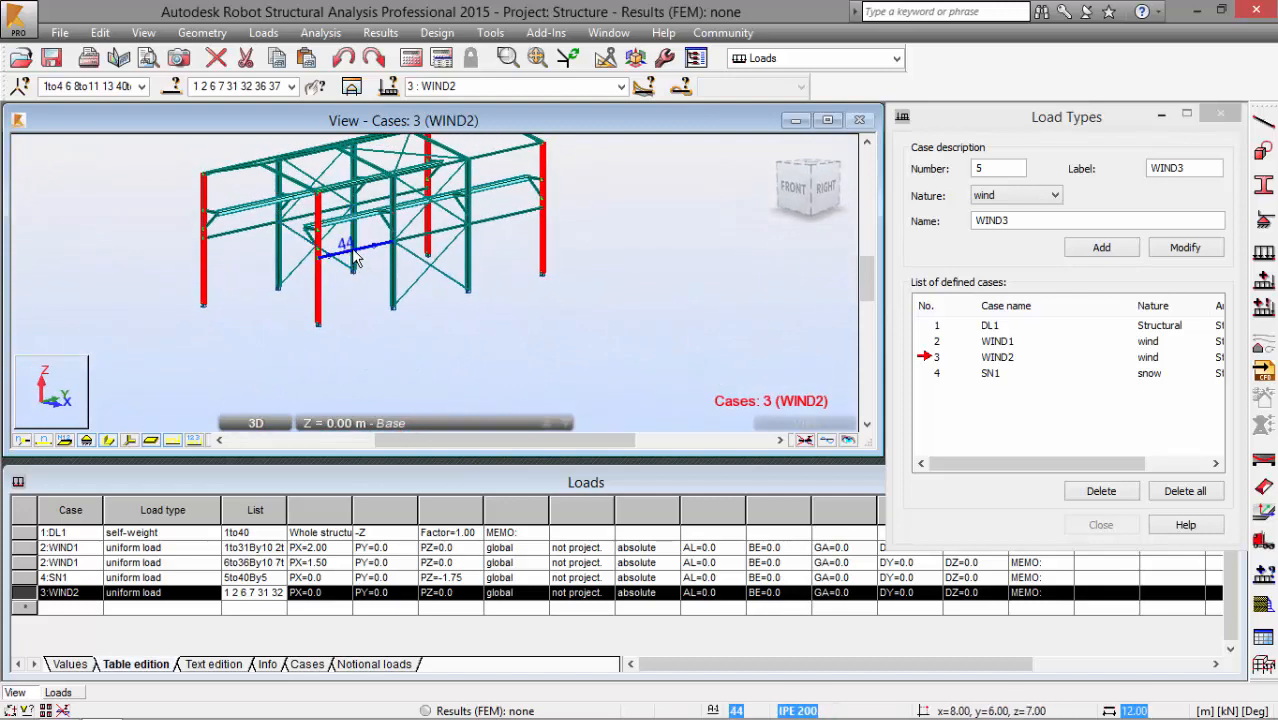
pyautogui.moveTo(372, 264)
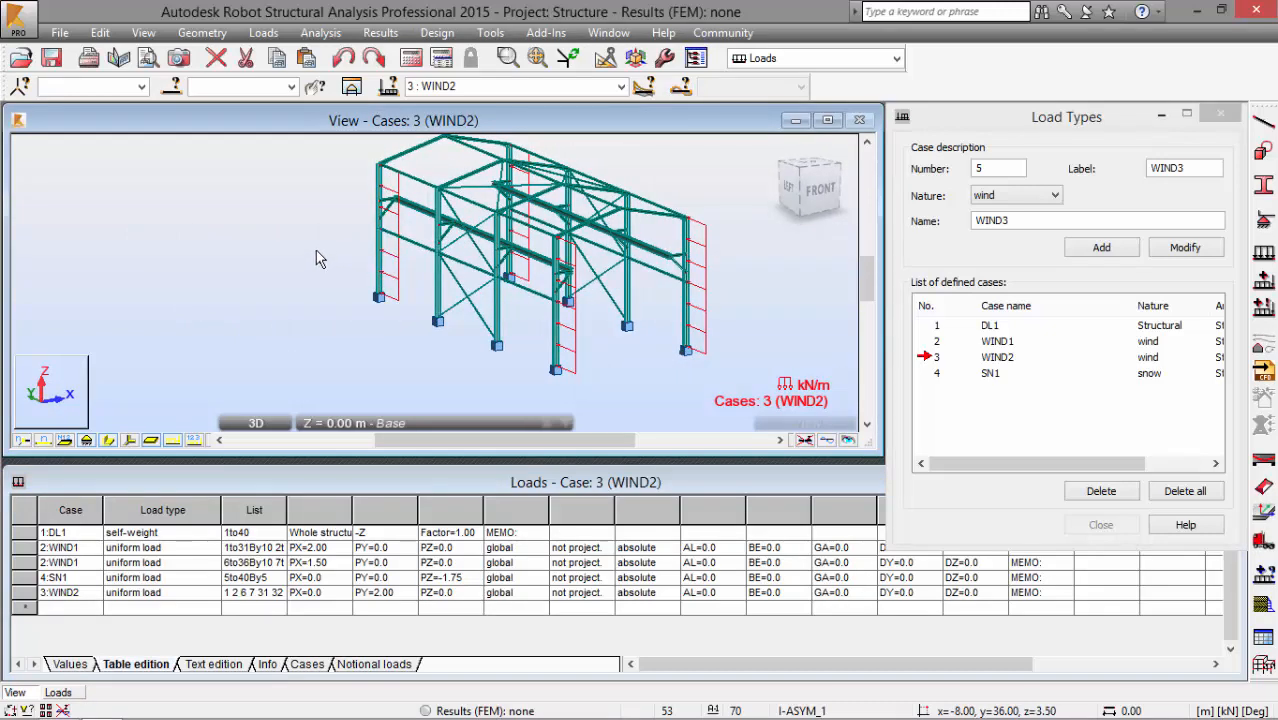
pyautogui.moveTo(364, 260)
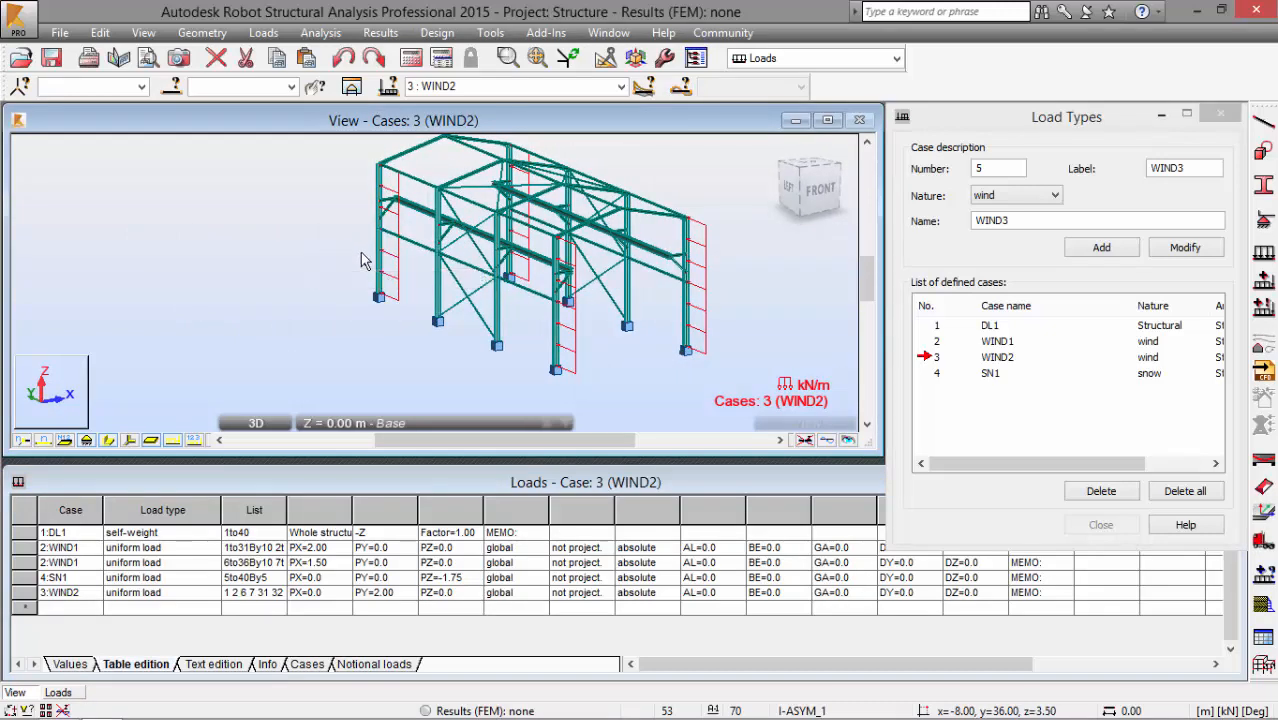
pyautogui.moveTo(336, 268)
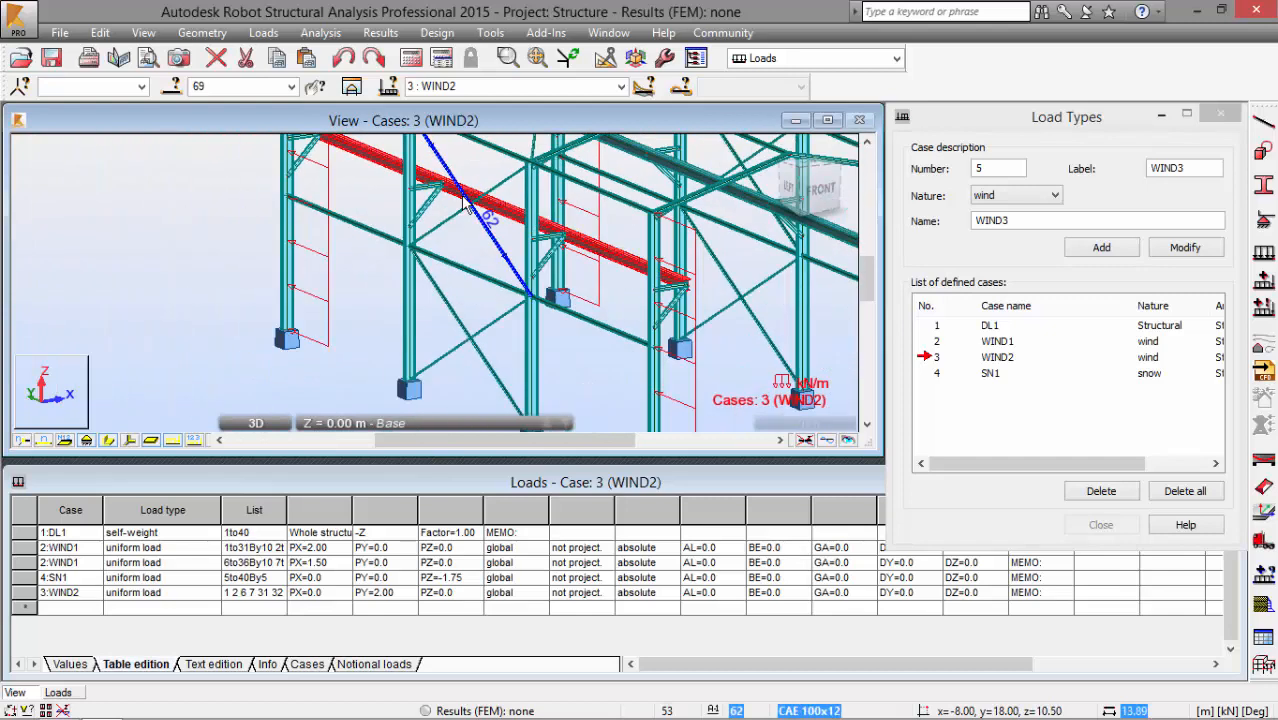
# - Complete the WIND2 row with PY=2.00 so the load is drawn on the eight columns
pyautogui.click(410, 200)
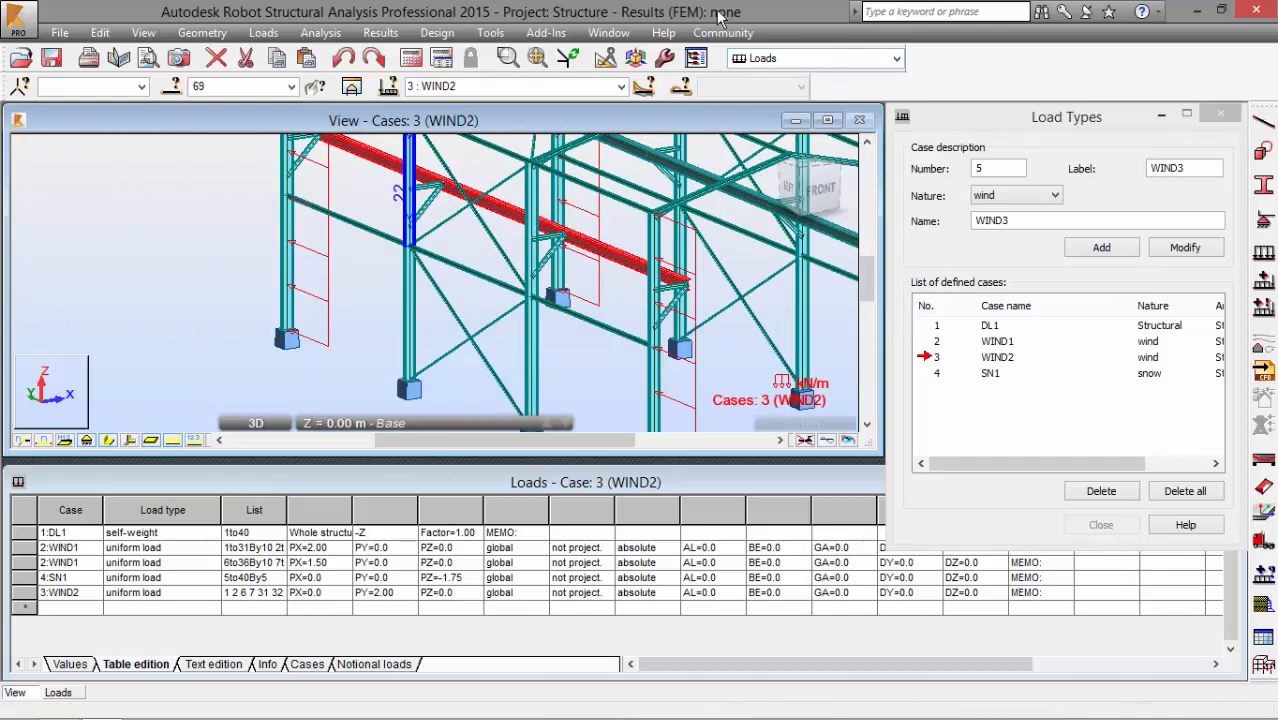
pyautogui.click(490, 32)
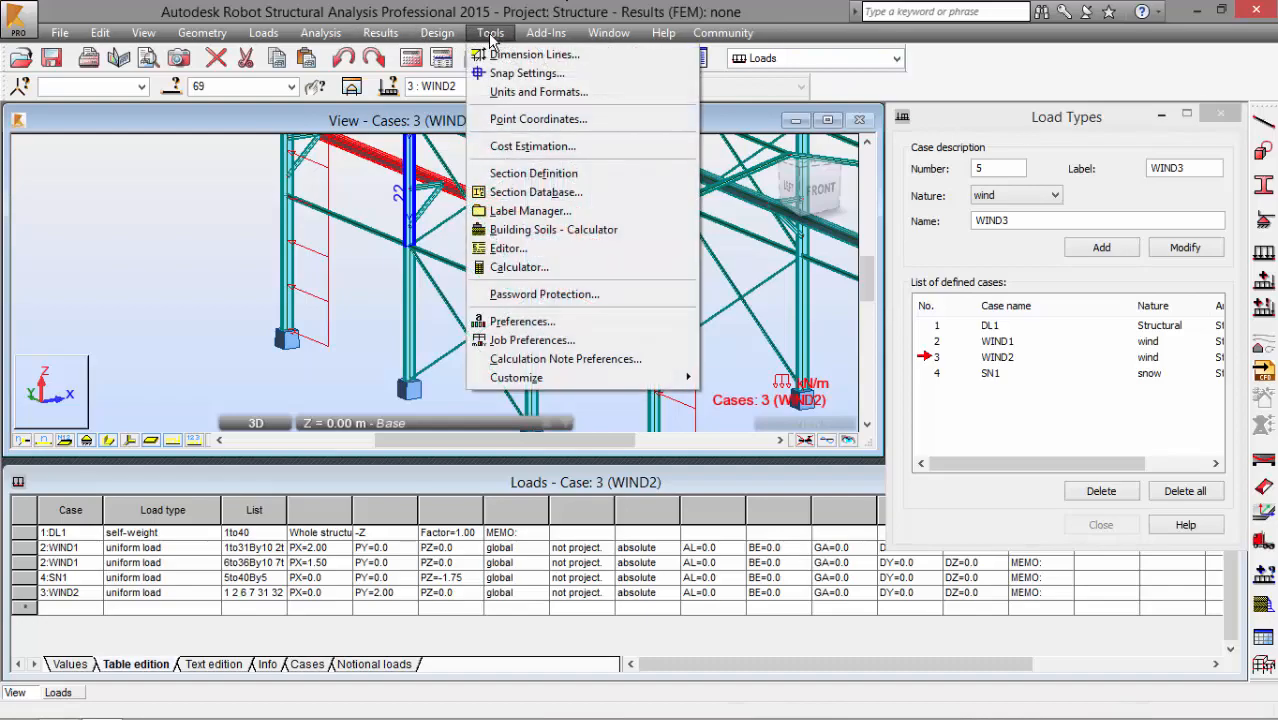
# - In Job Preferences vehicle load databases, create a new USER database with metre and kN units
pyautogui.click(532, 340)
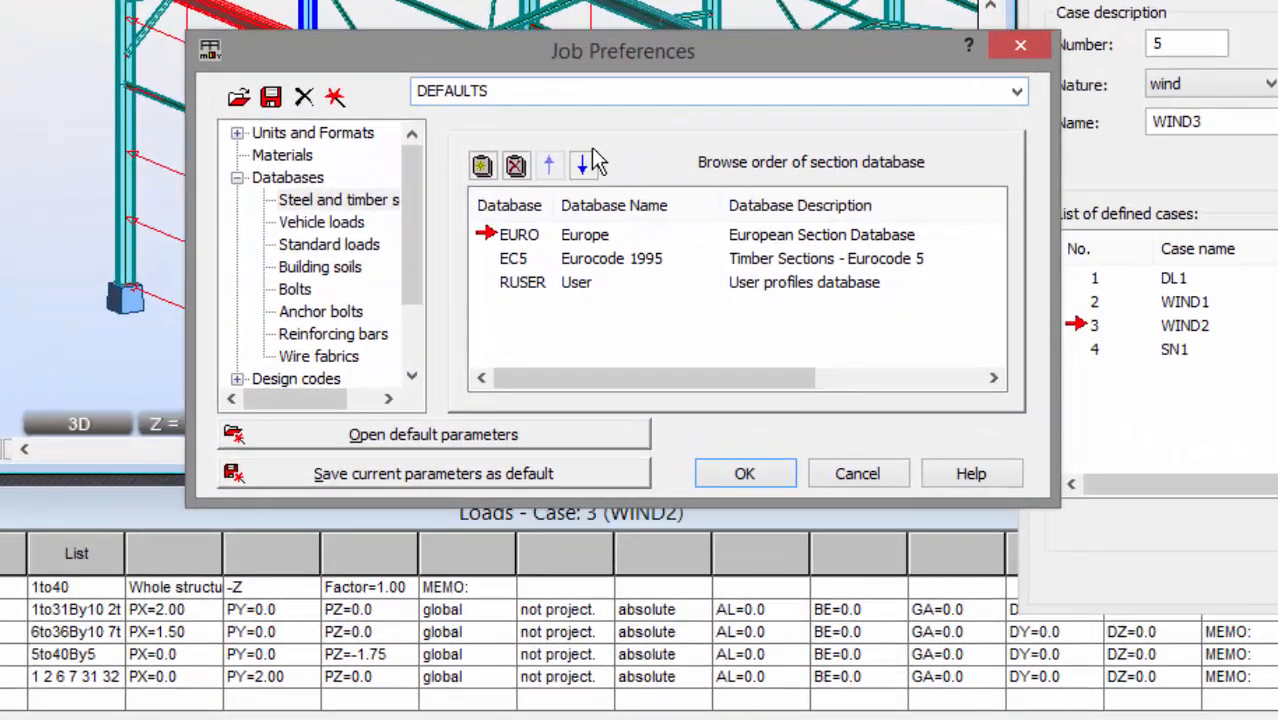
pyautogui.moveTo(316, 224)
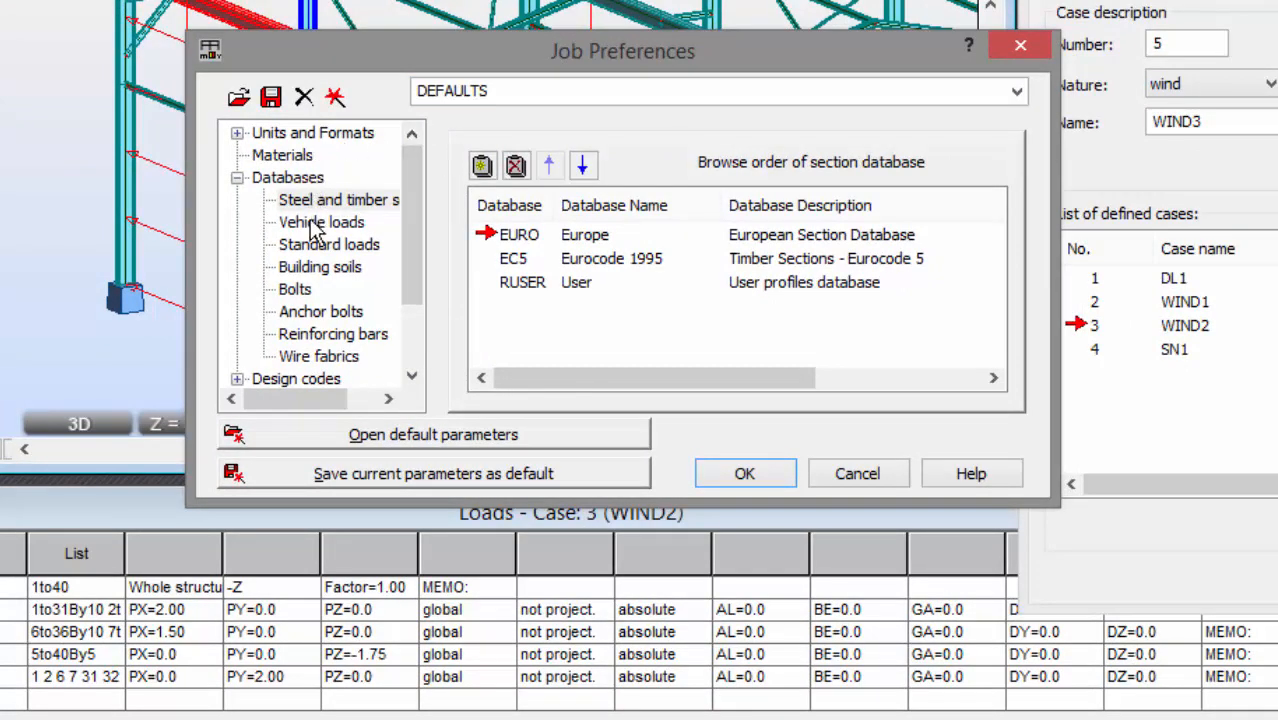
pyautogui.click(320, 222)
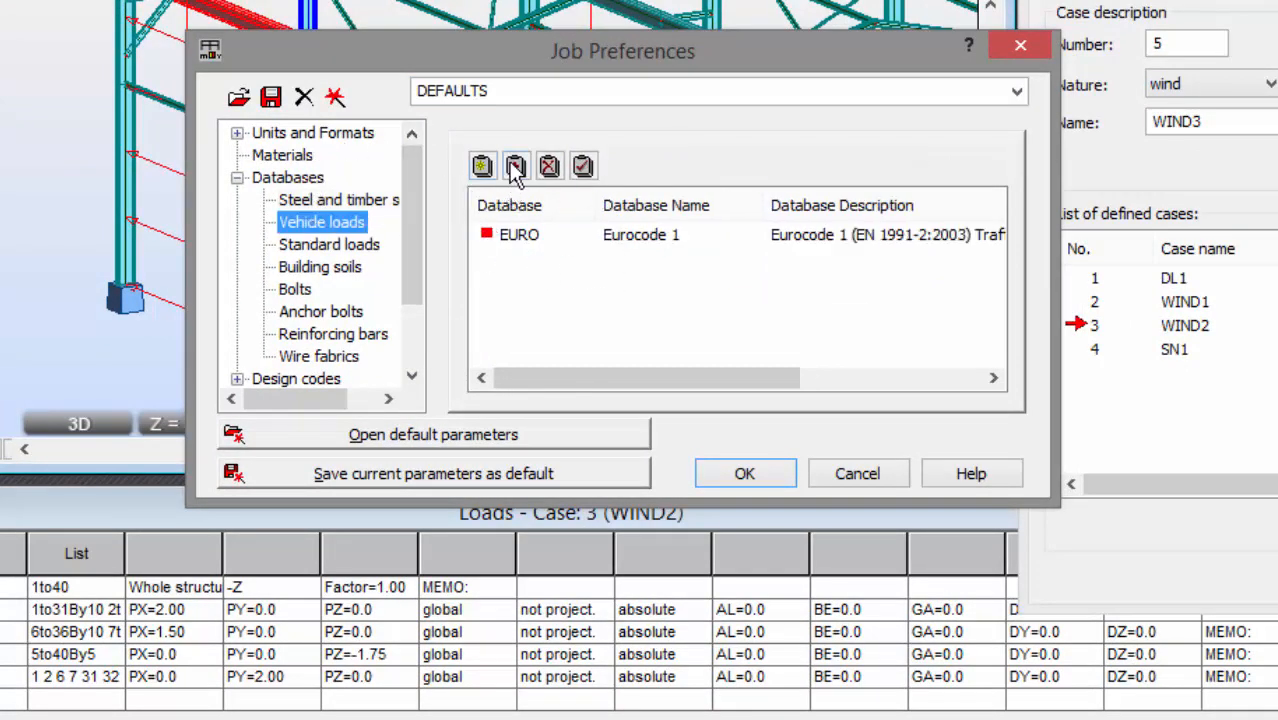
pyautogui.click(516, 166)
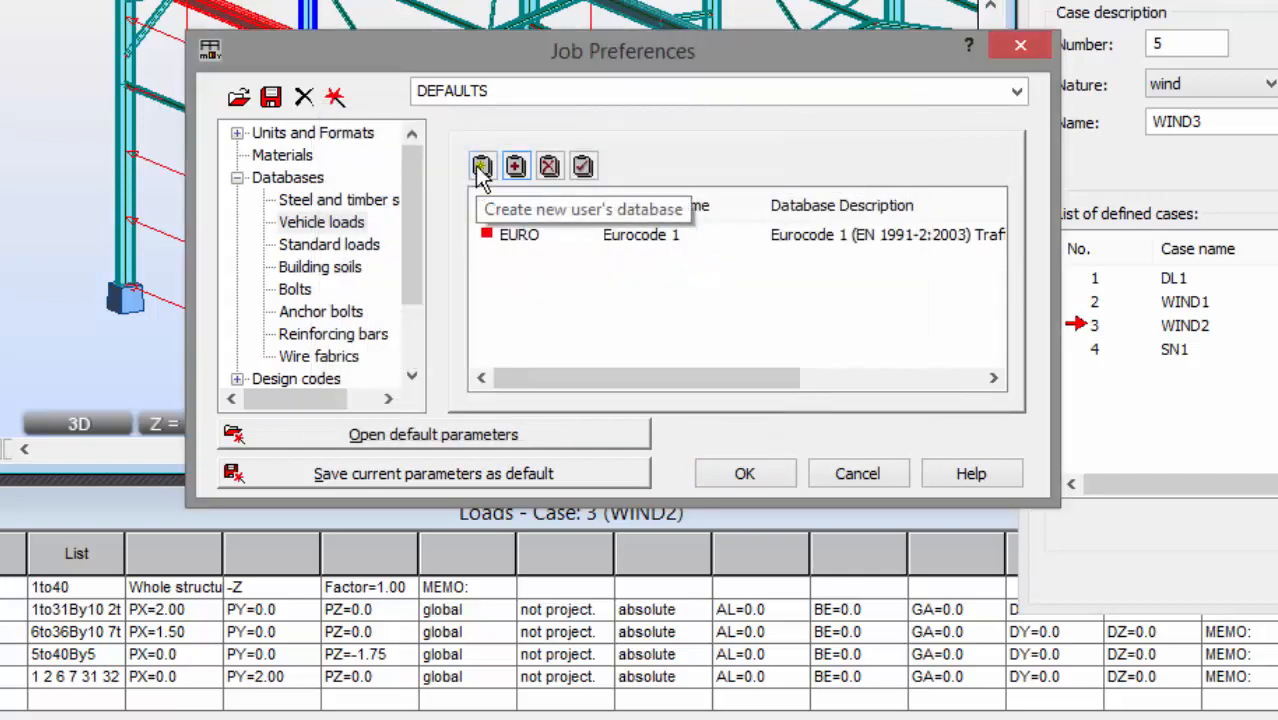
pyautogui.click(482, 166)
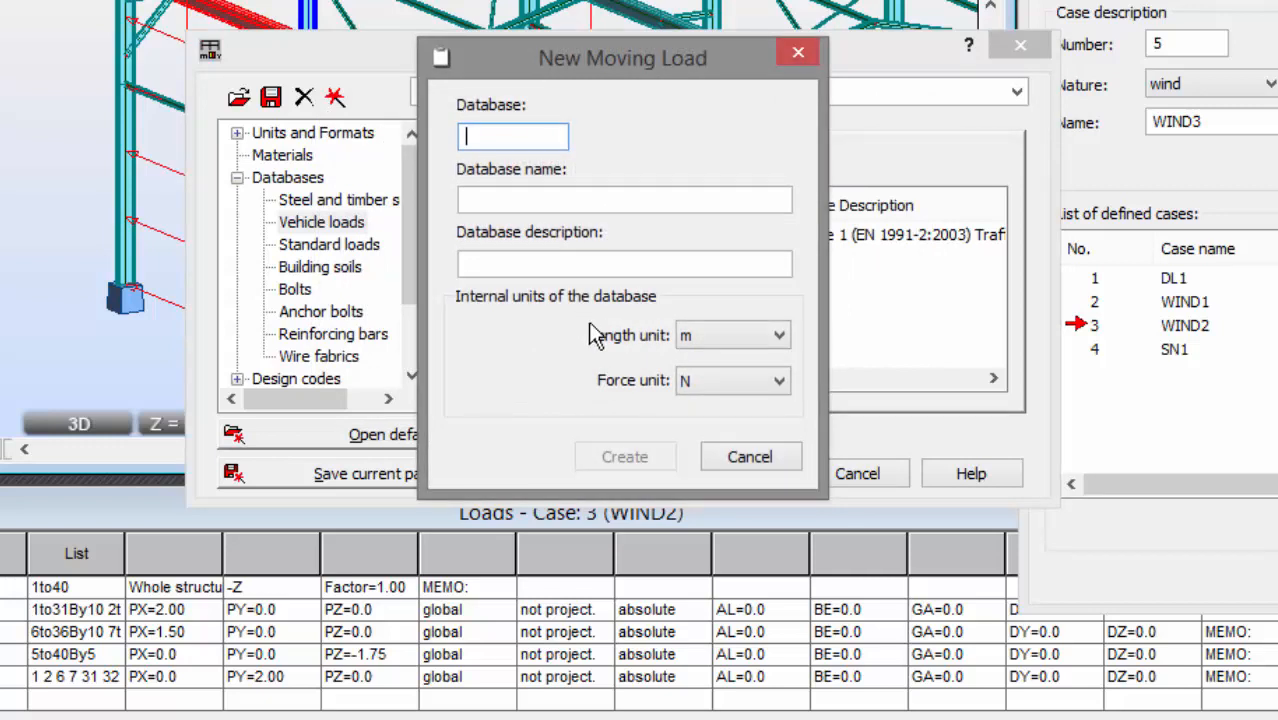
pyautogui.moveTo(598, 348)
pyautogui.write('User')
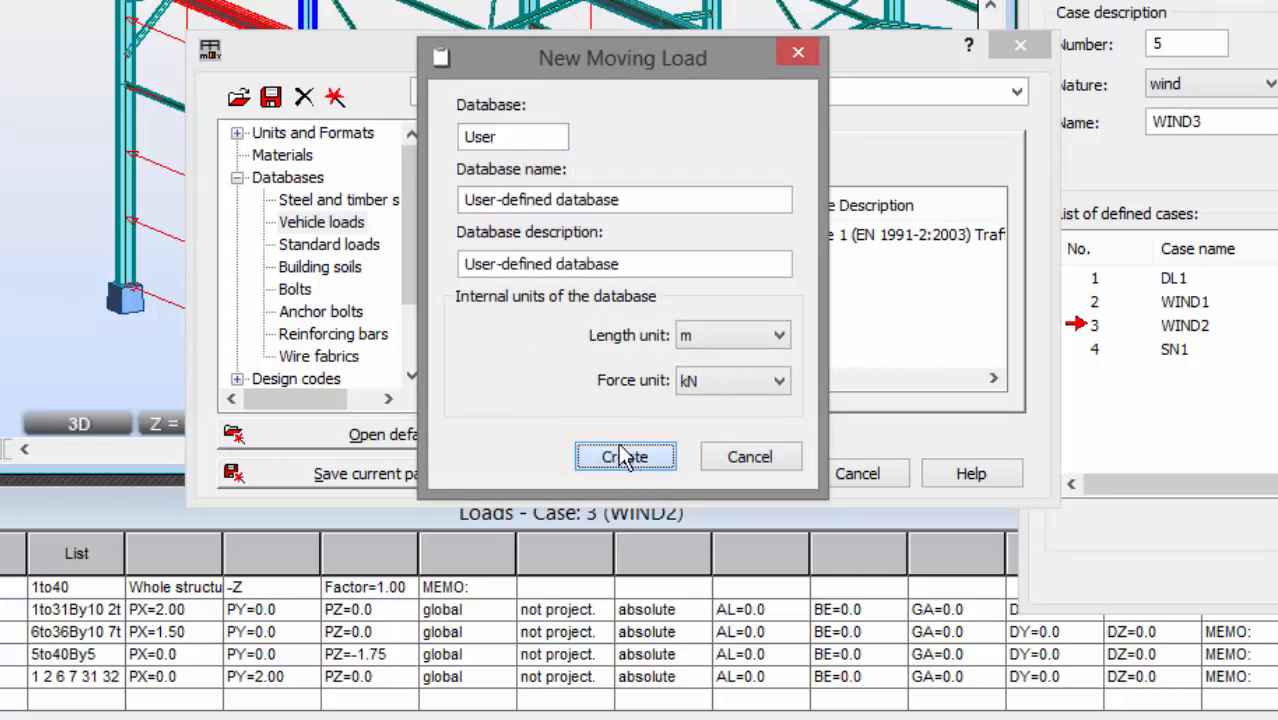
pyautogui.click(624, 456)
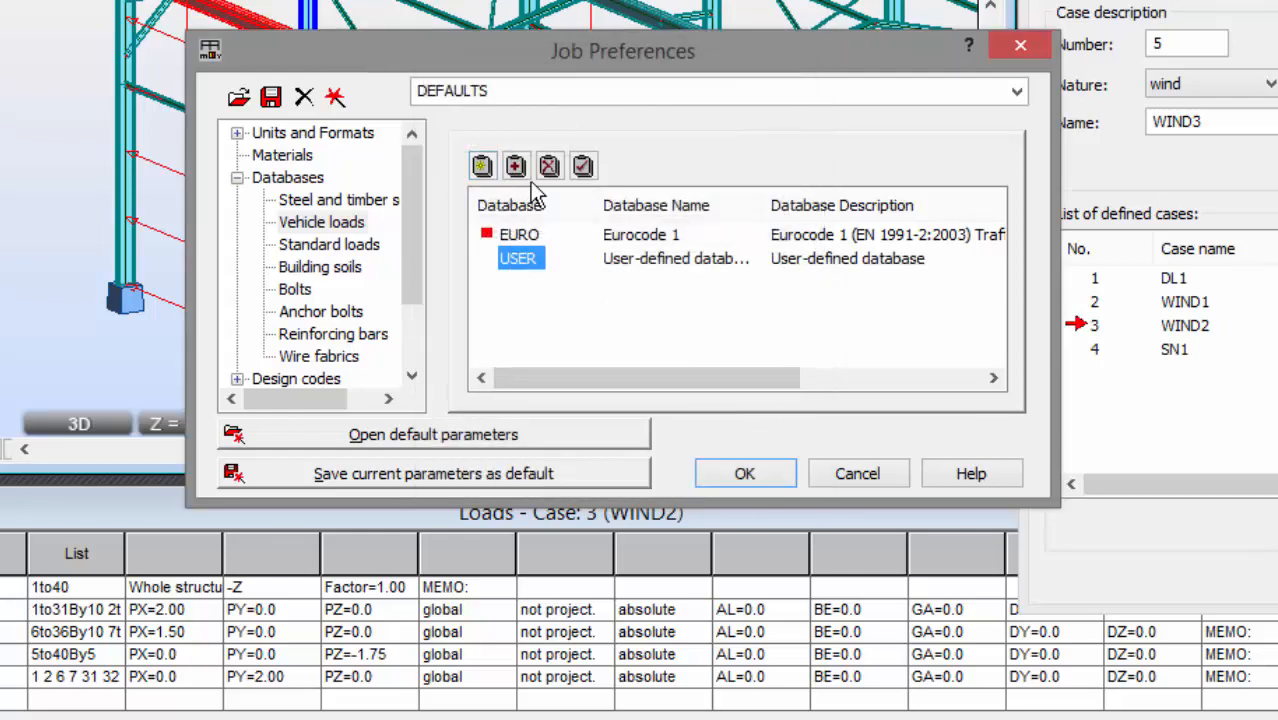
pyautogui.moveTo(1140, 576)
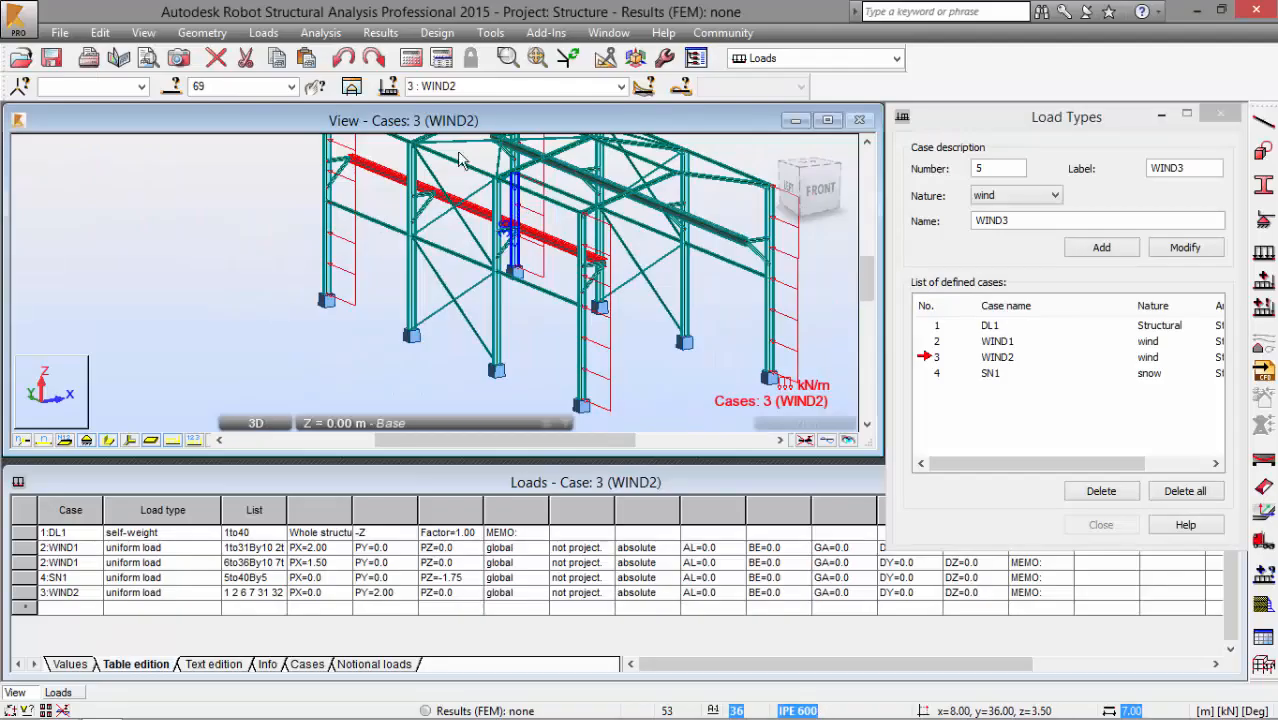
# - From Loads > Special Loads > Moving, start a new vehicle in the USER database
pyautogui.click(264, 32)
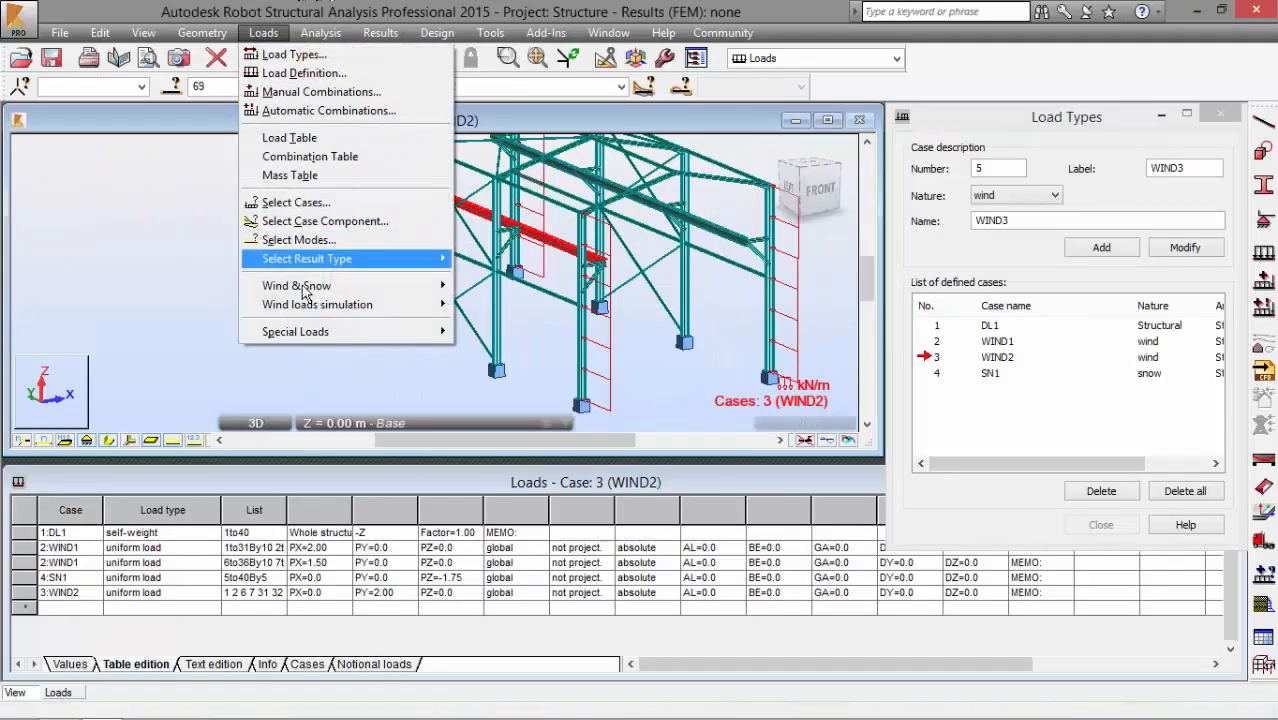
pyautogui.moveTo(294, 332)
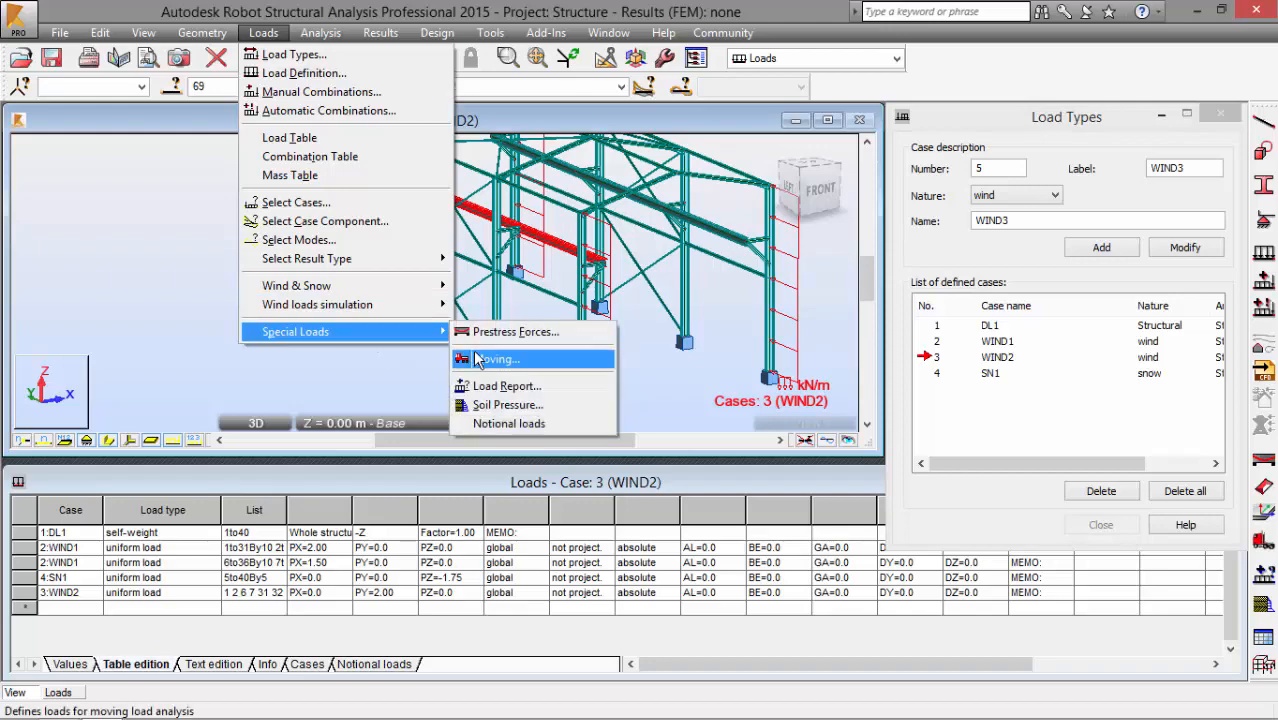
pyautogui.click(496, 360)
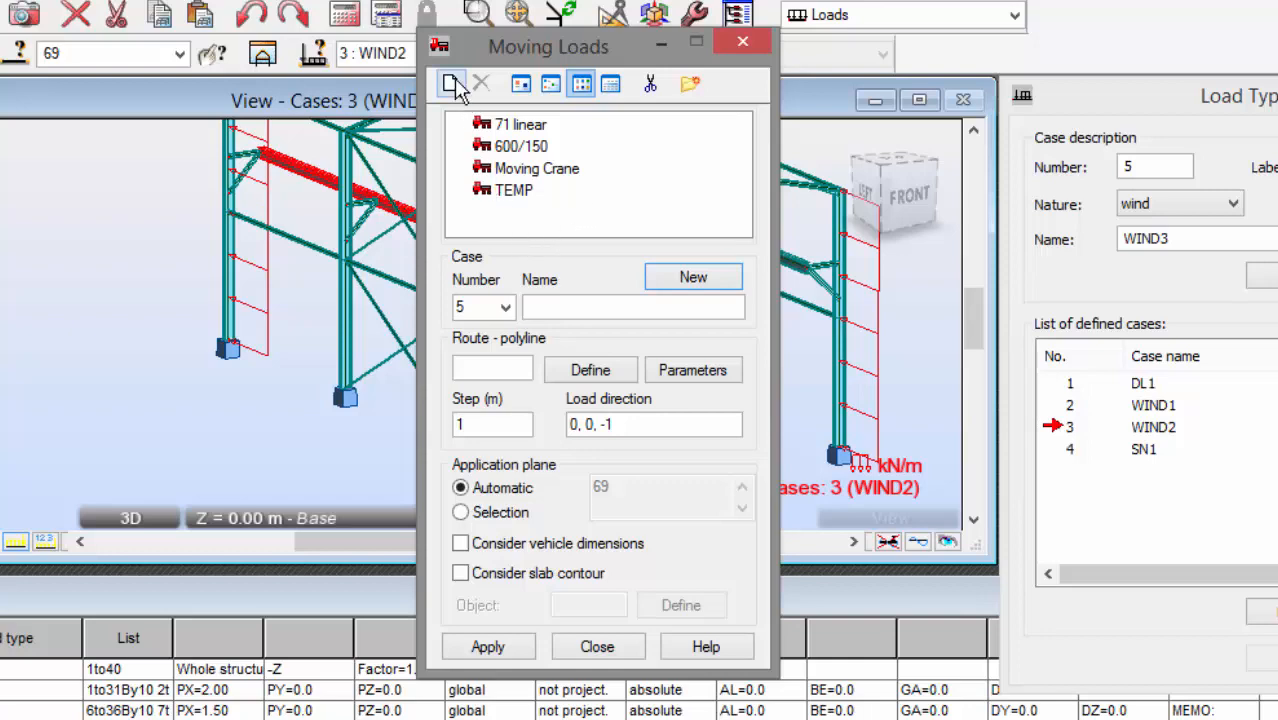
pyautogui.click(452, 84)
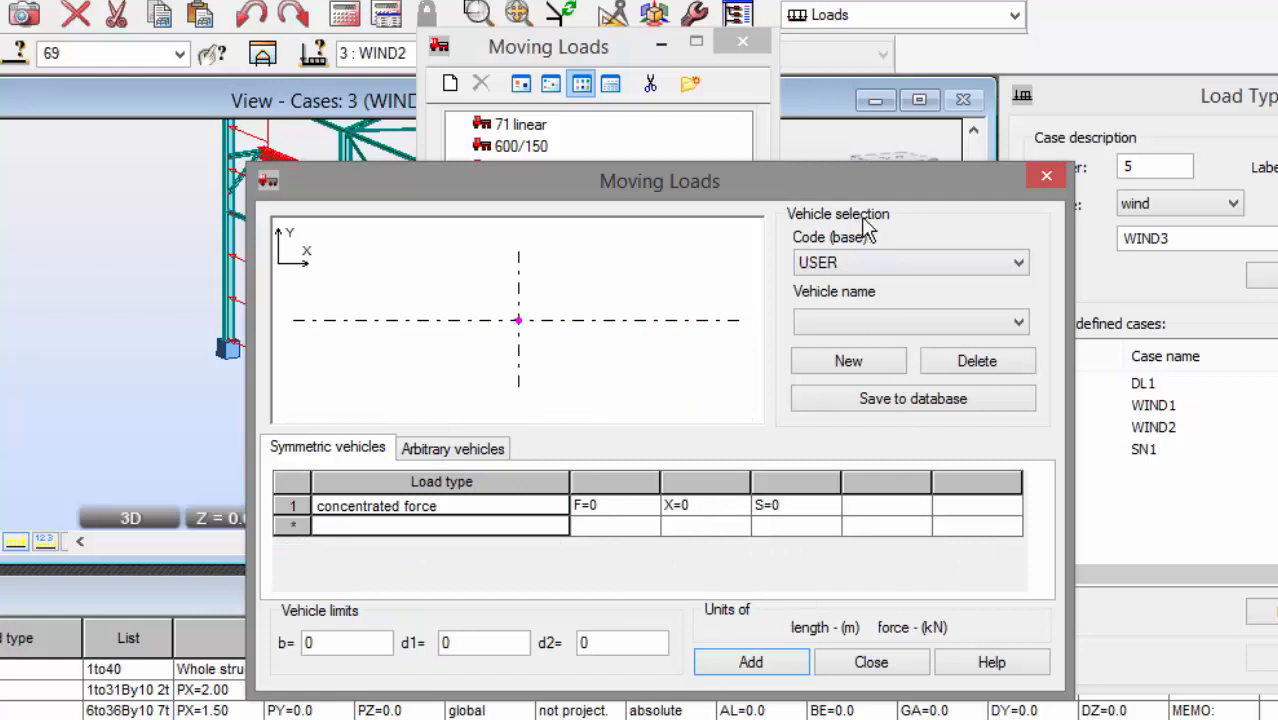
pyautogui.moveTo(528, 512)
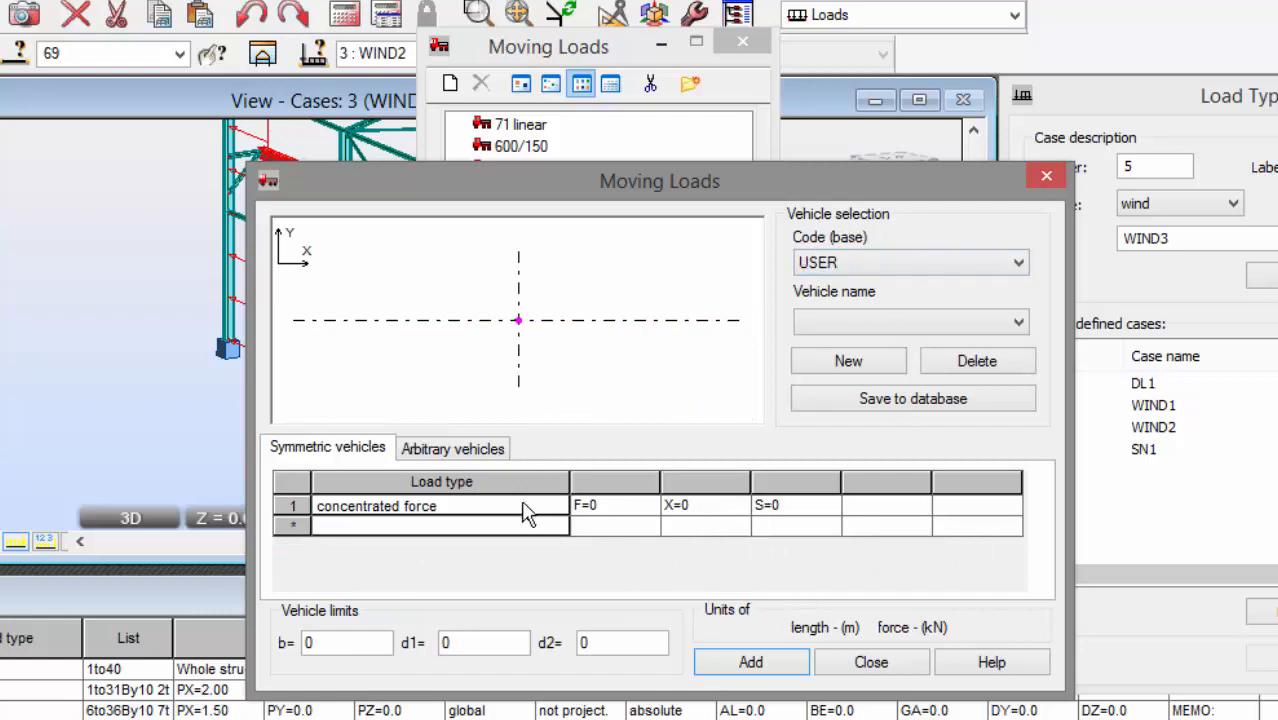
pyautogui.moveTo(820, 442)
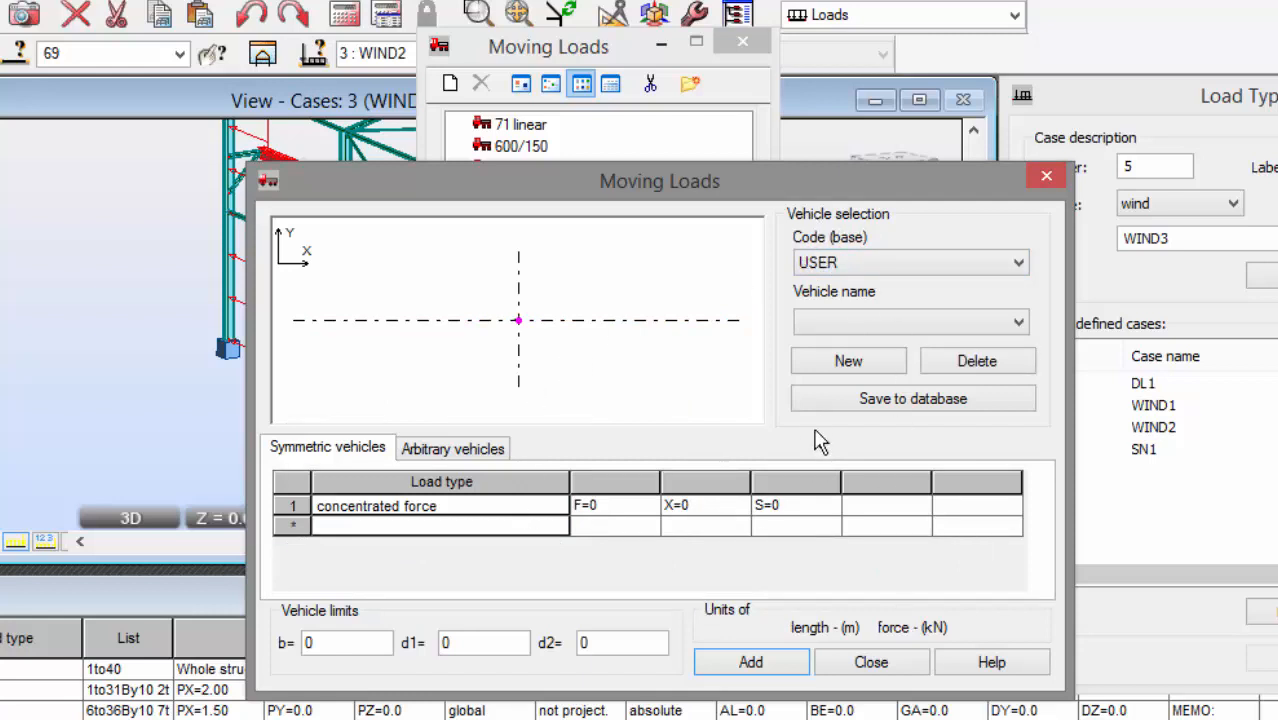
pyautogui.click(848, 360)
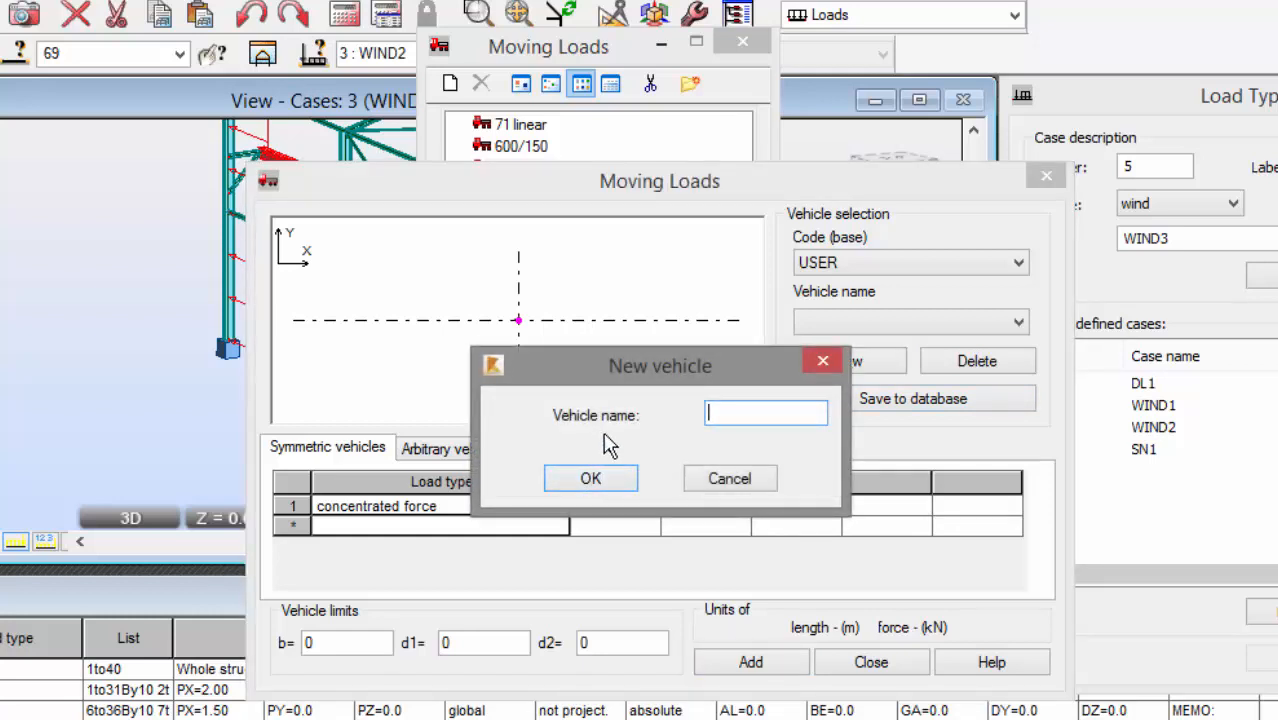
# - Name the vehicle 'Moving crane' and add a concentrated force F=20, X=0, S=12
pyautogui.write('Moving C')
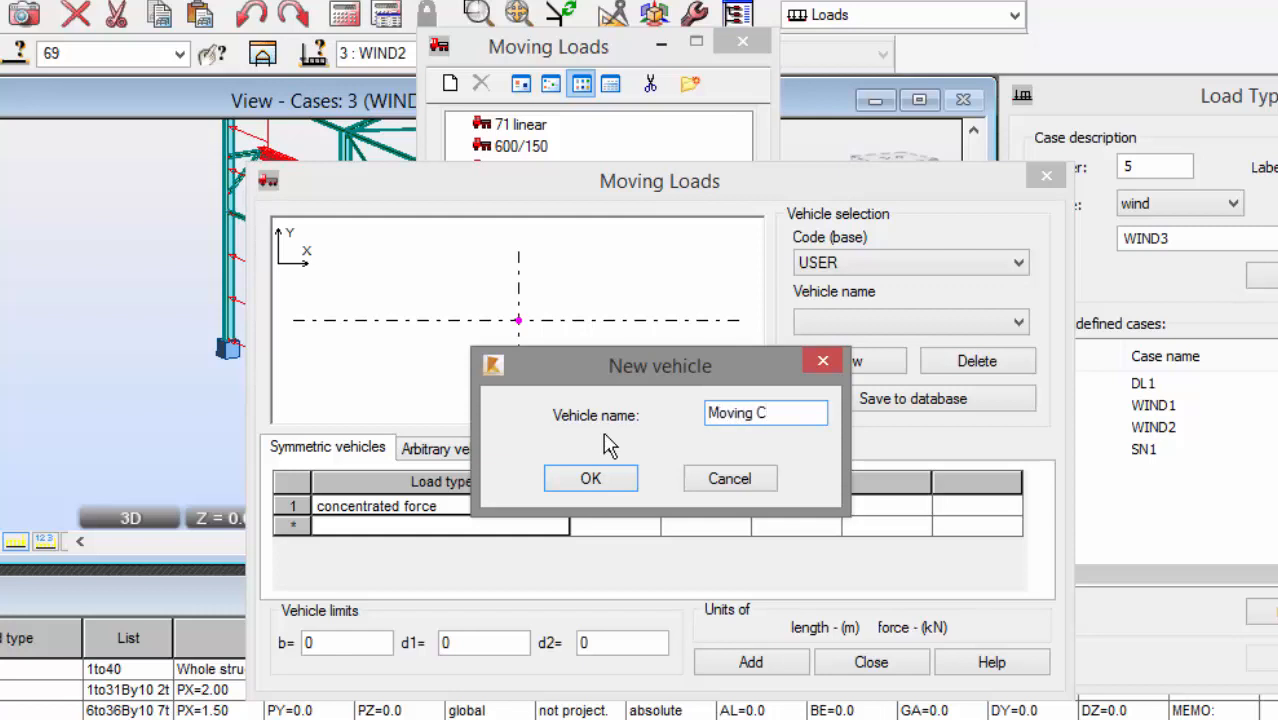
pyautogui.click(590, 478)
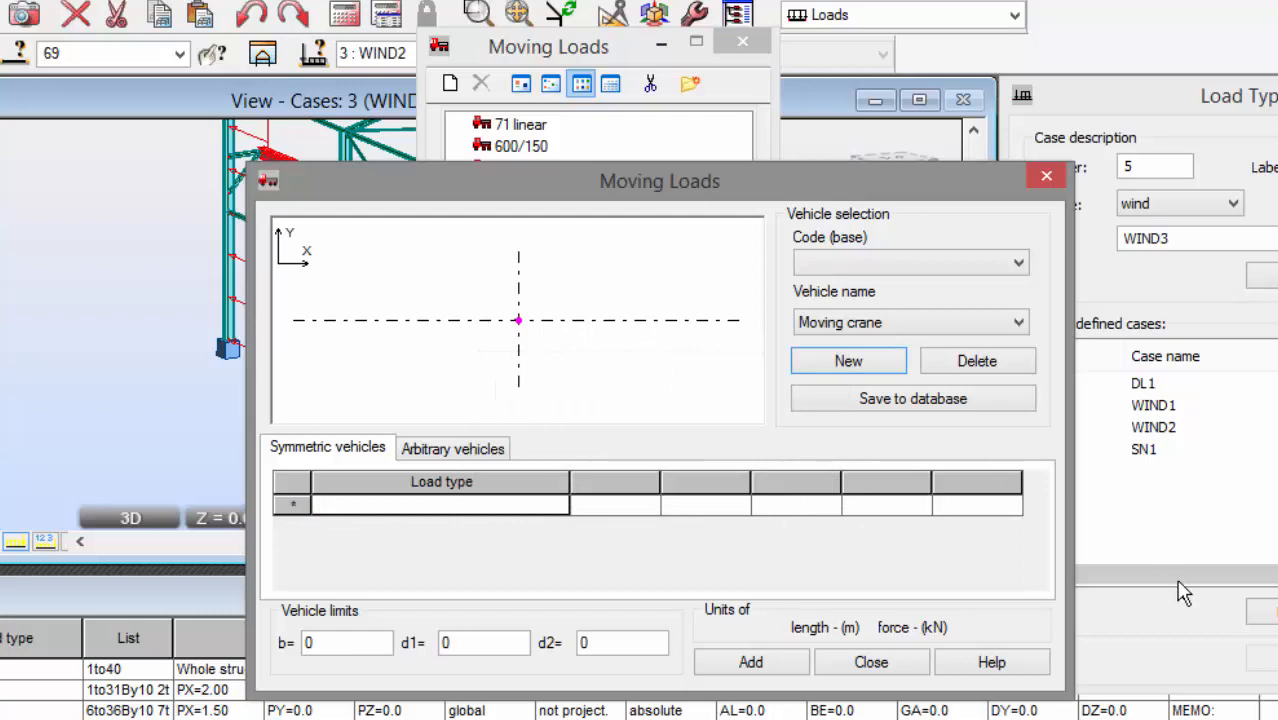
pyautogui.click(556, 504)
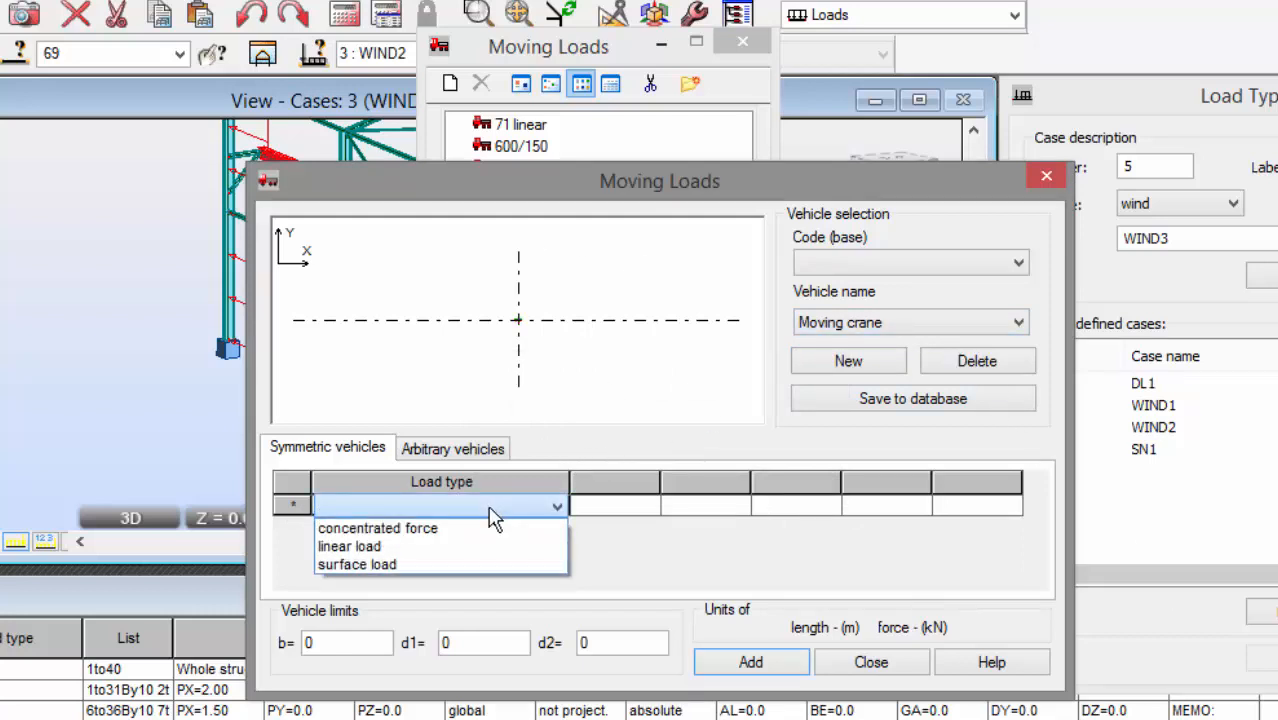
pyautogui.click(378, 528)
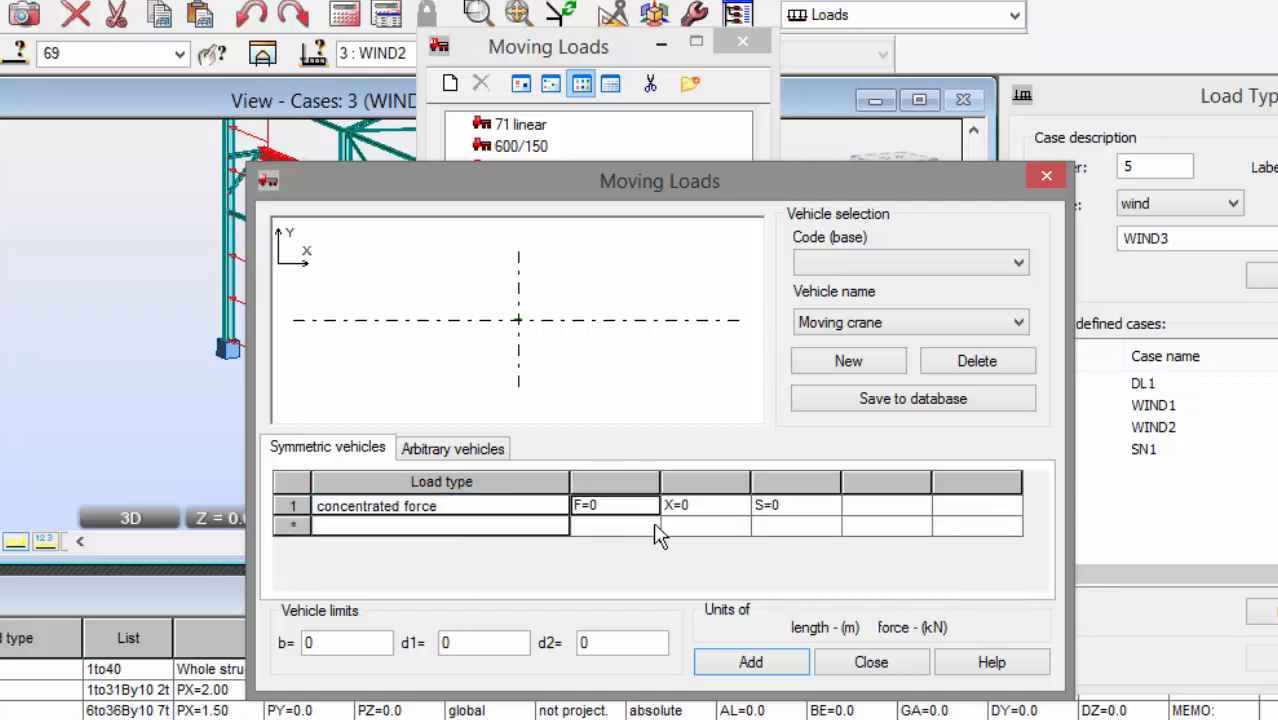
pyautogui.write('20')
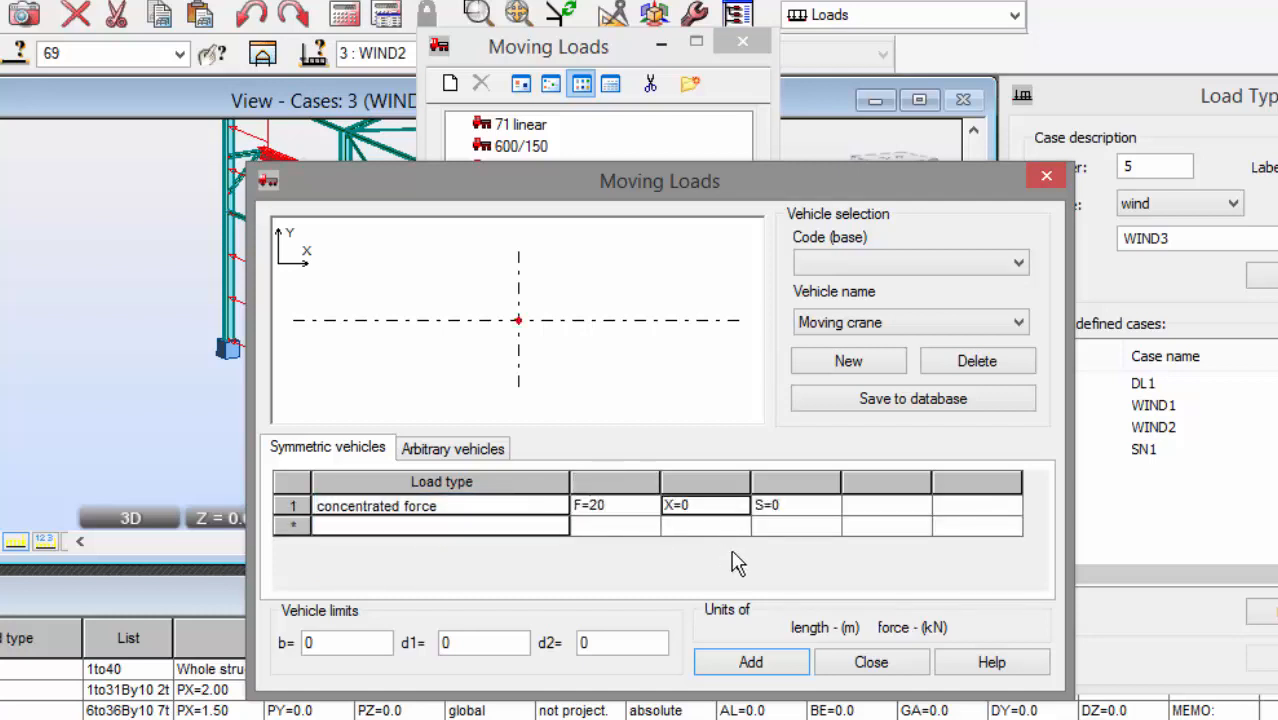
pyautogui.write('12')
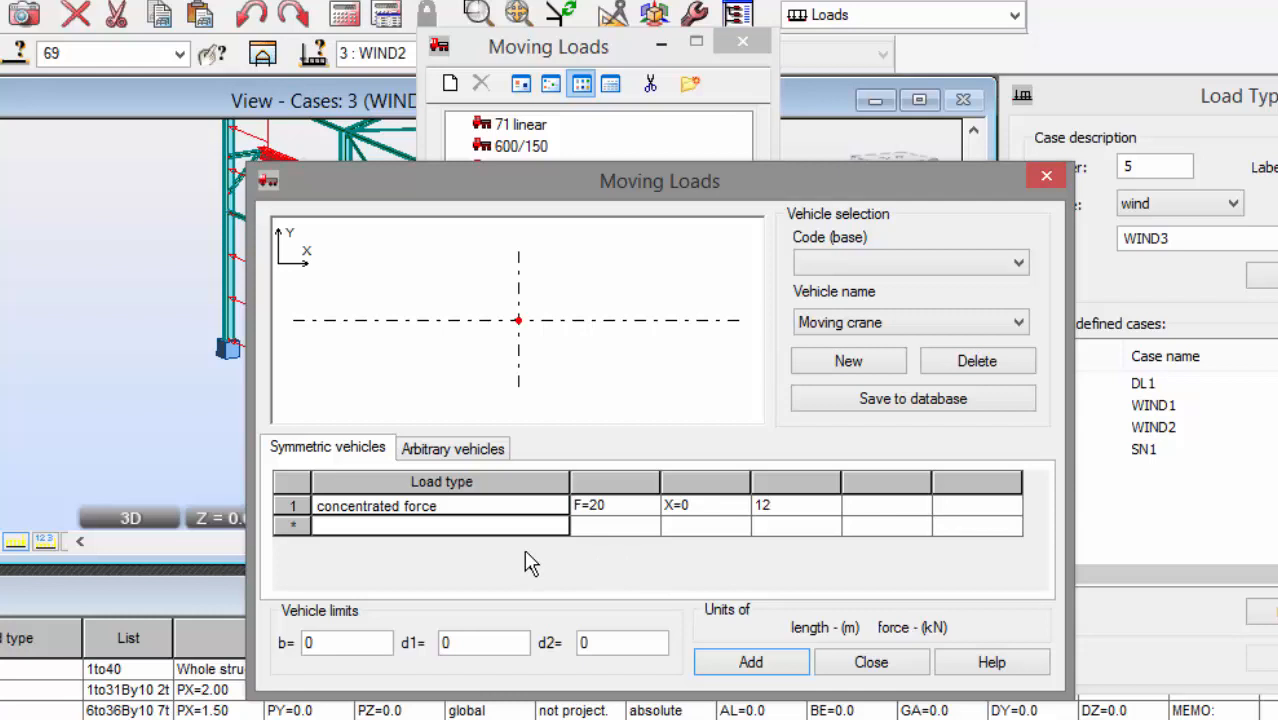
# - Add a second concentrated force F=20 at X=1.5 with S=12
pyautogui.click(790, 504)
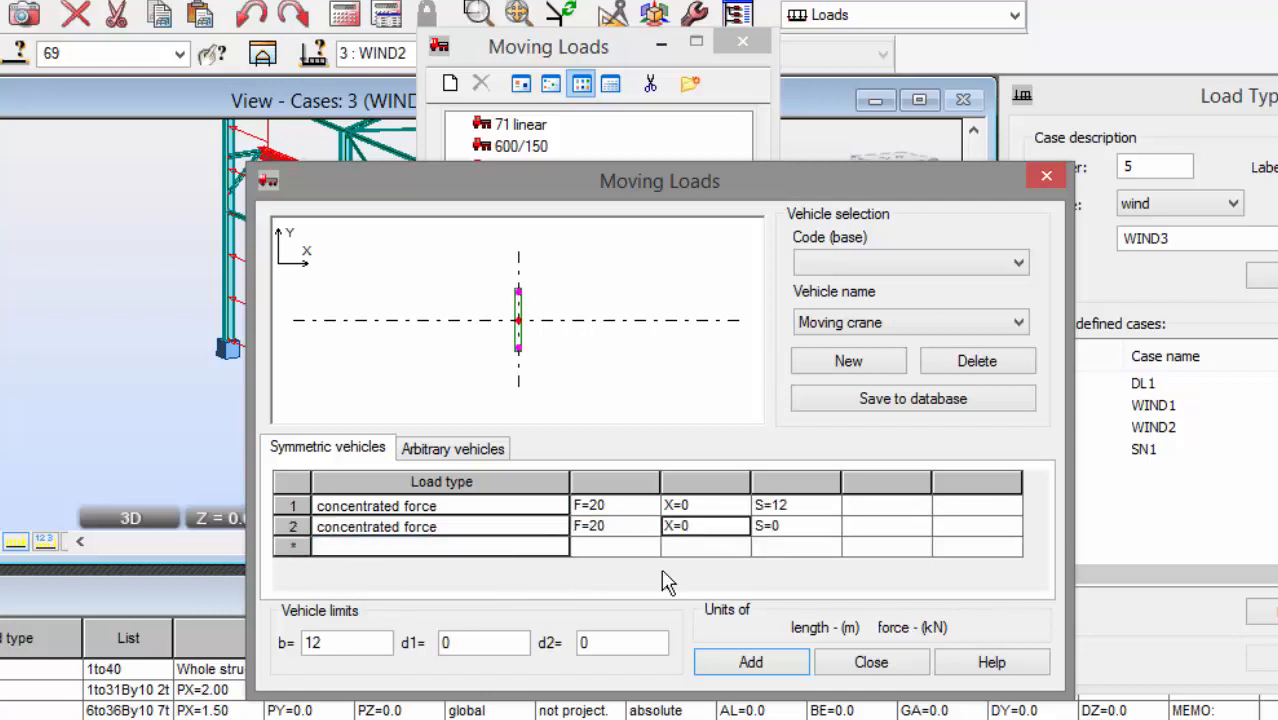
pyautogui.write('1.')
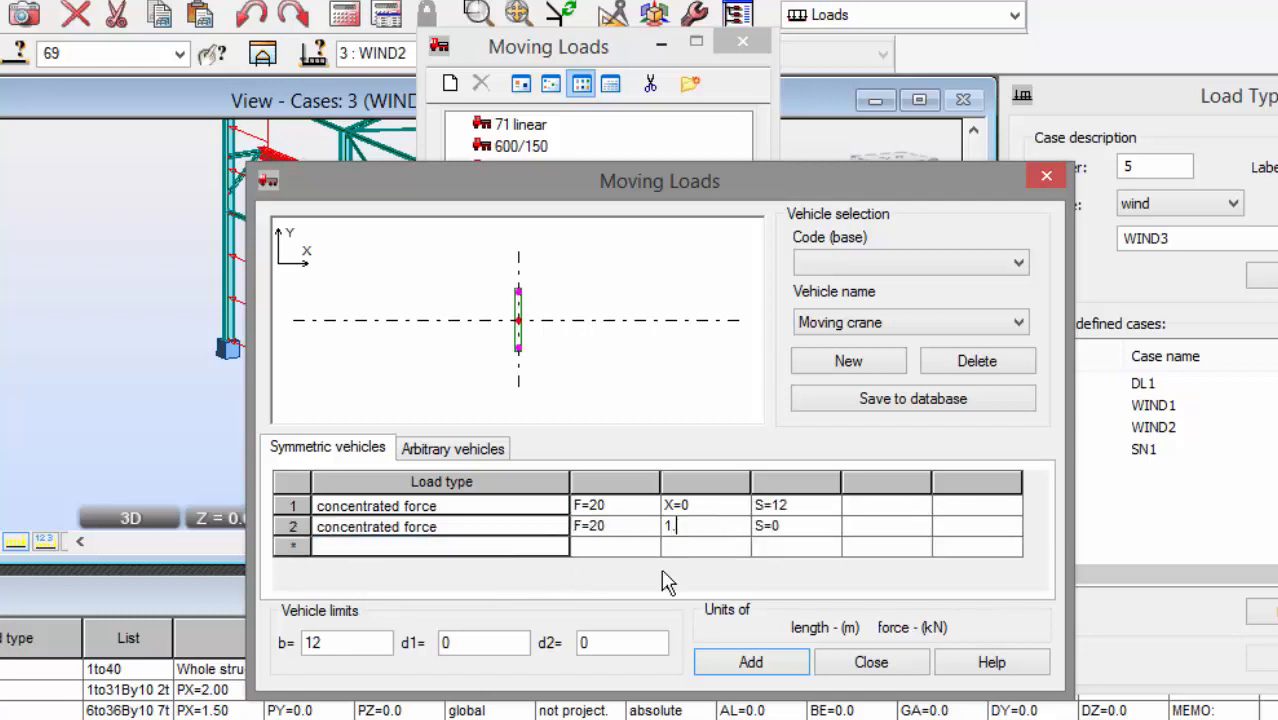
pyautogui.write('1.5')
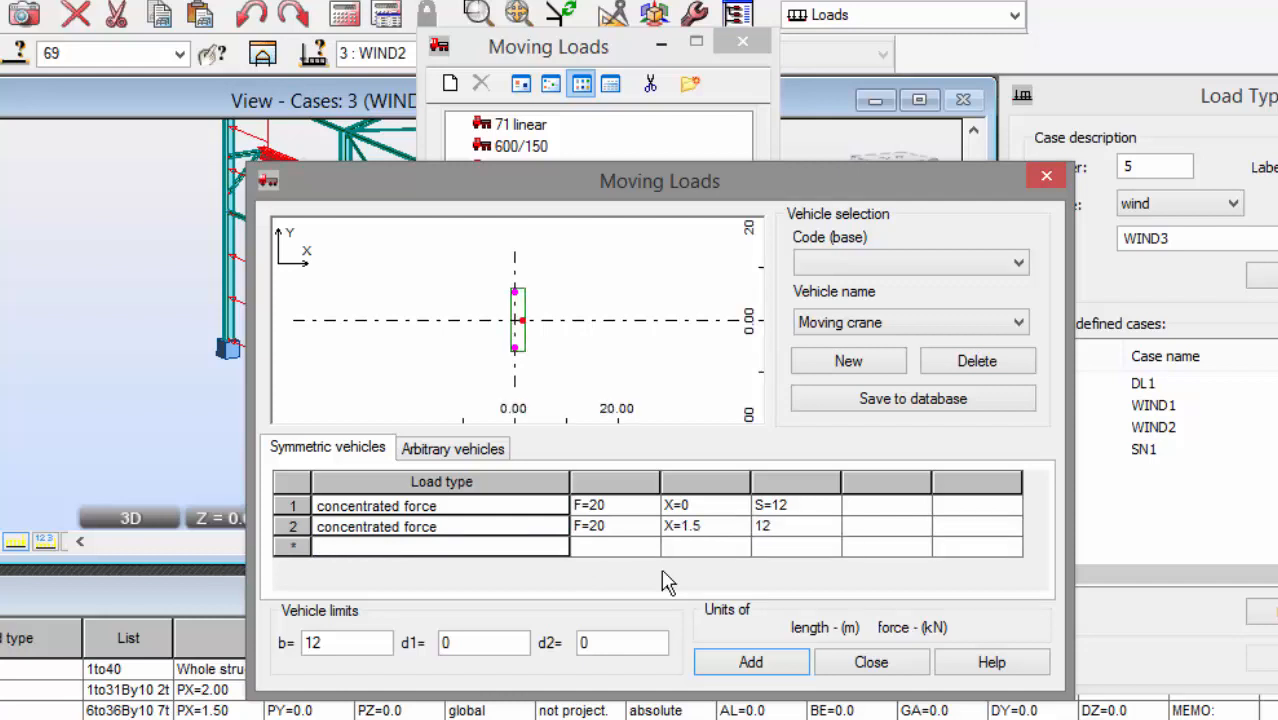
pyautogui.moveTo(672, 582)
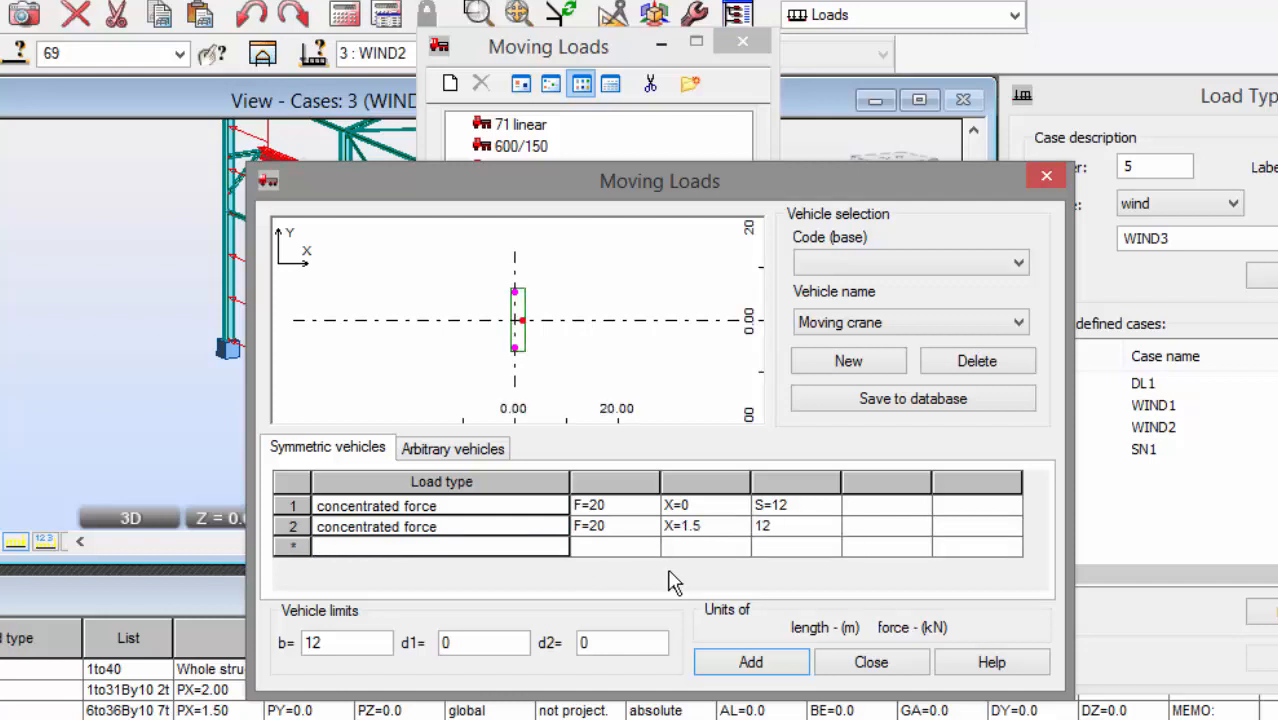
pyautogui.click(796, 526)
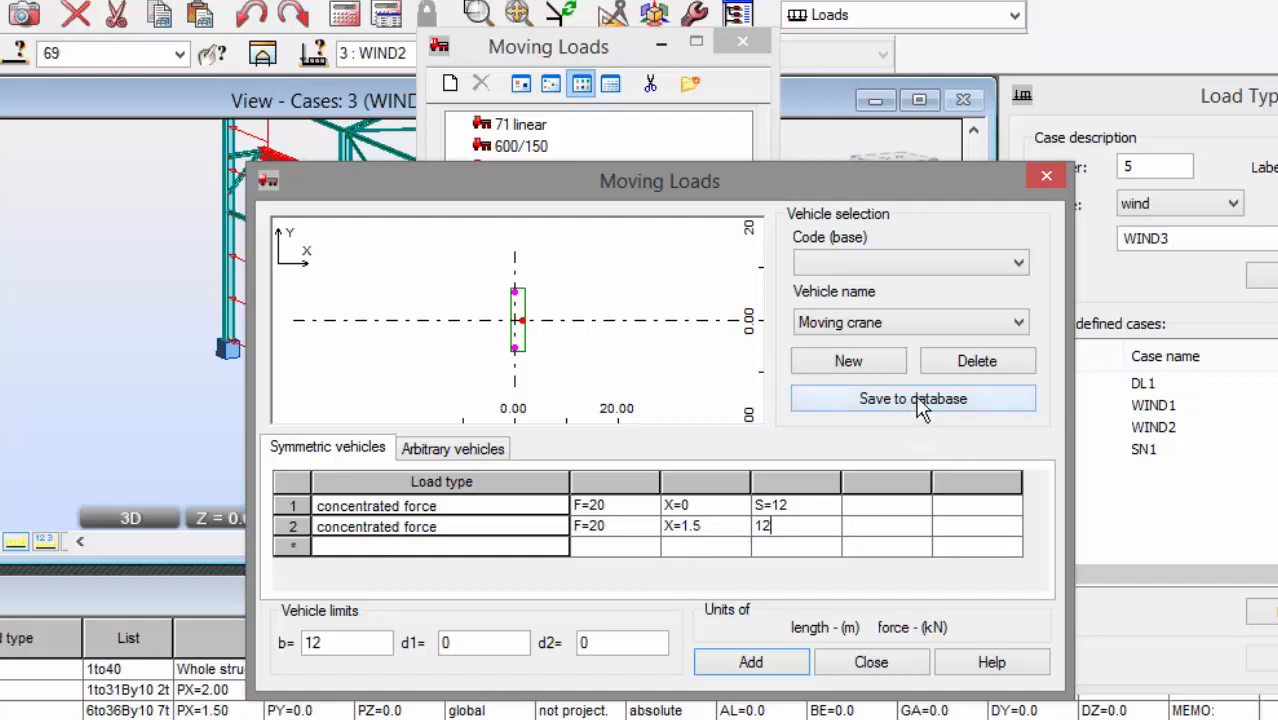
# - Save the Moving crane vehicle into the USER moving-load database
pyautogui.click(912, 398)
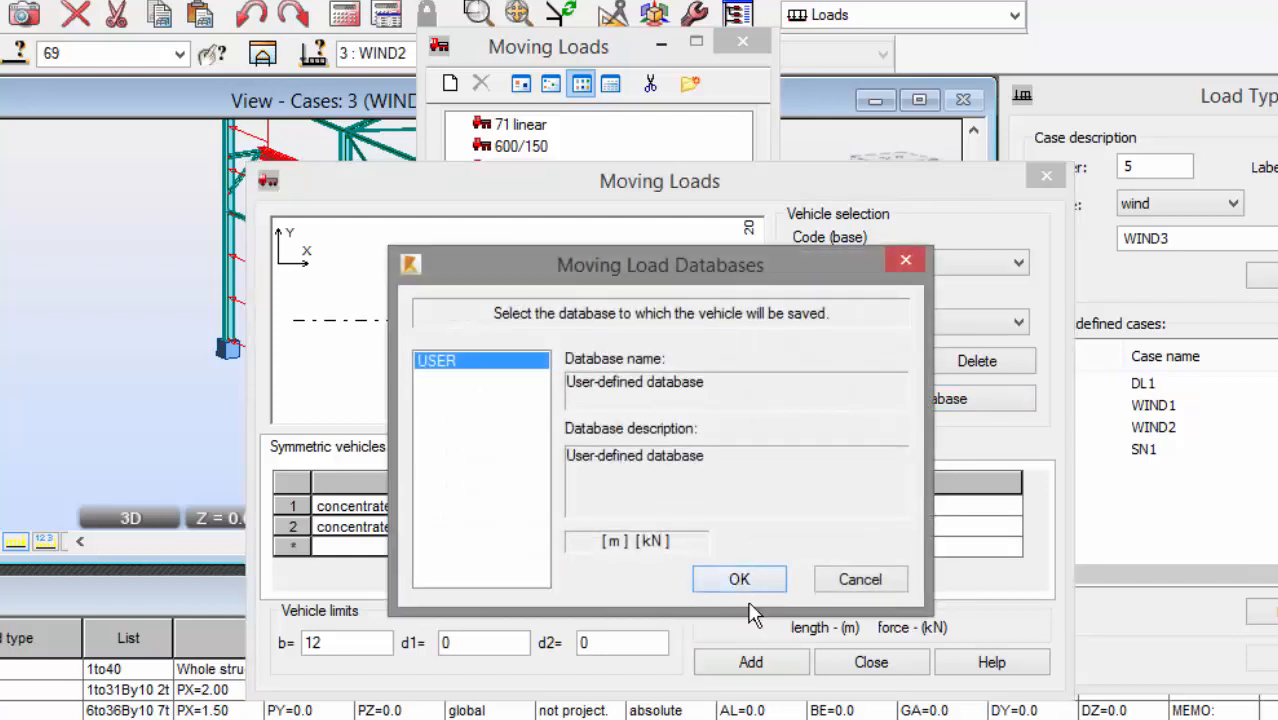
pyautogui.click(740, 580)
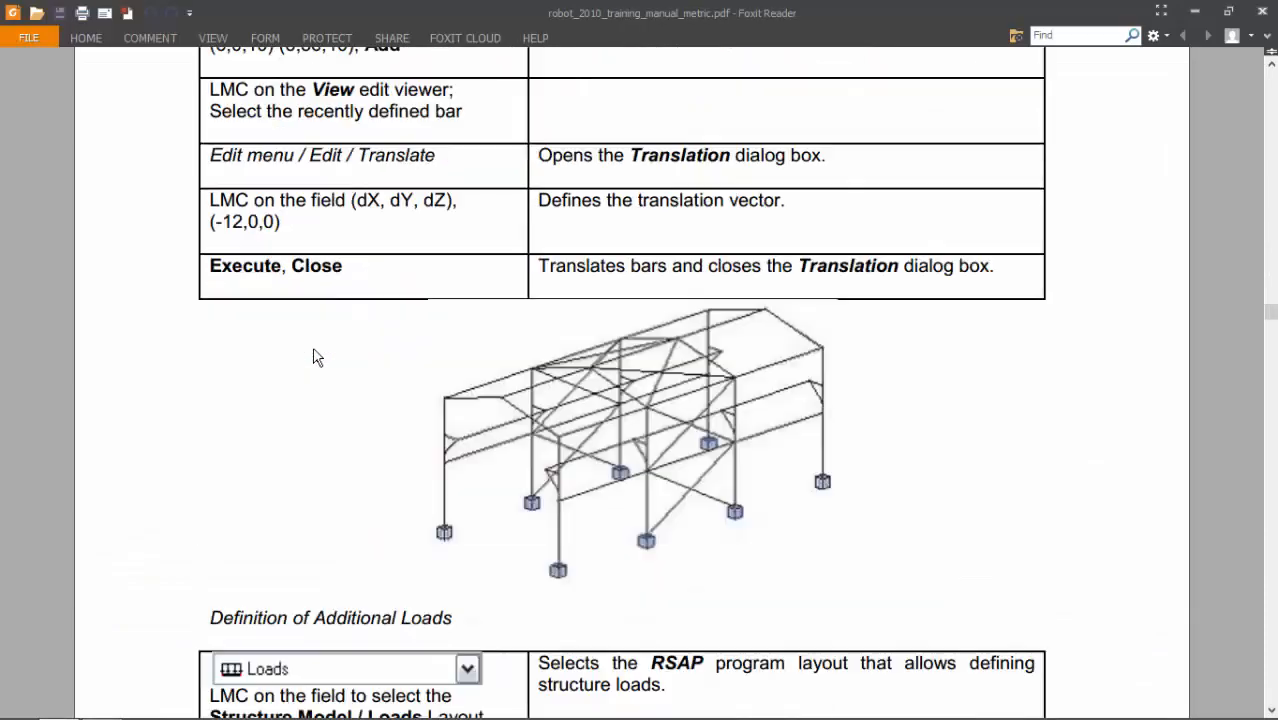
# - Scroll the manual down to the vehicle saving and route definition steps
pyautogui.scroll(-3)
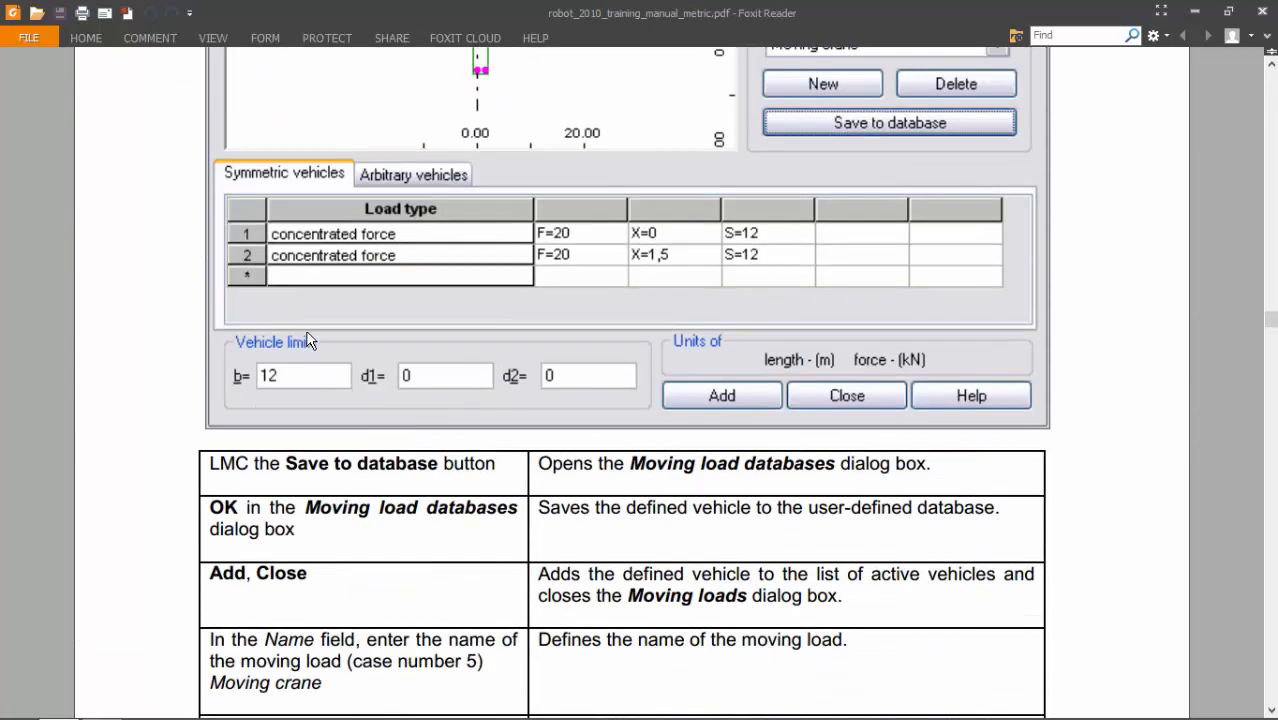
pyautogui.scroll(-3)
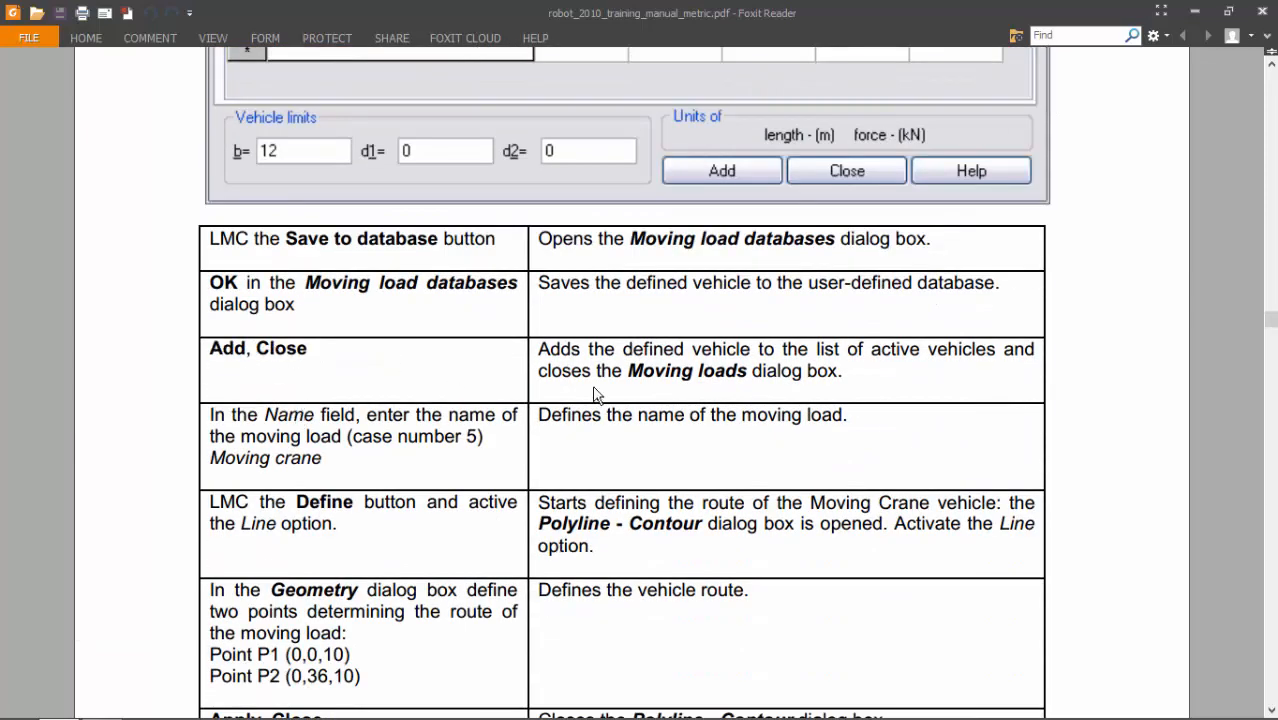
pyautogui.scroll(-3)
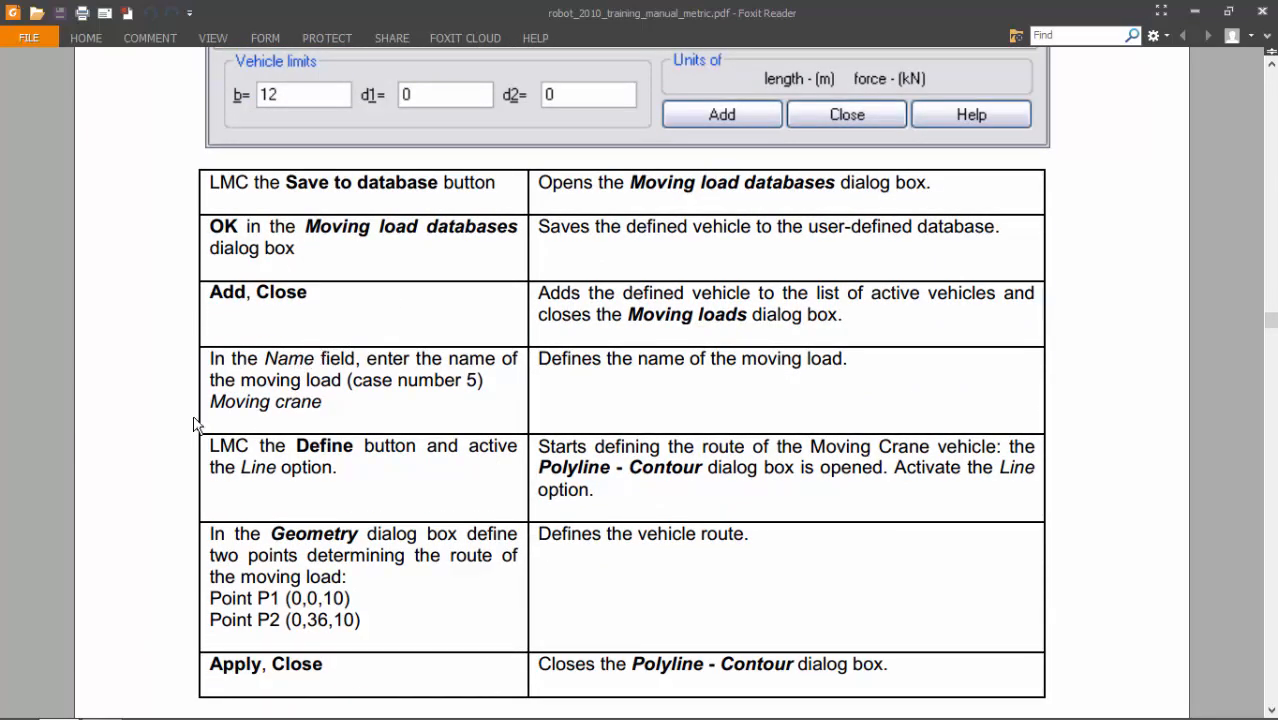